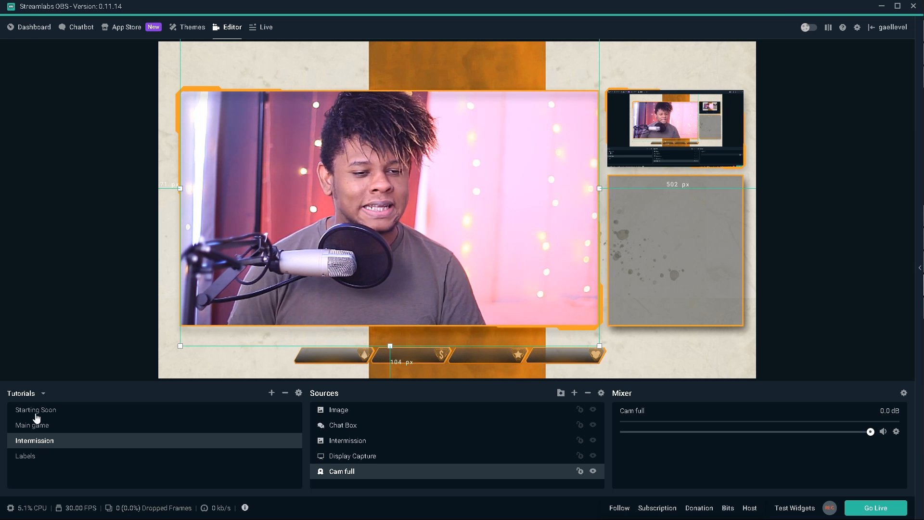
- Preview the Starting Soon and Main game scenes, then return to Intermission
click(34, 409)
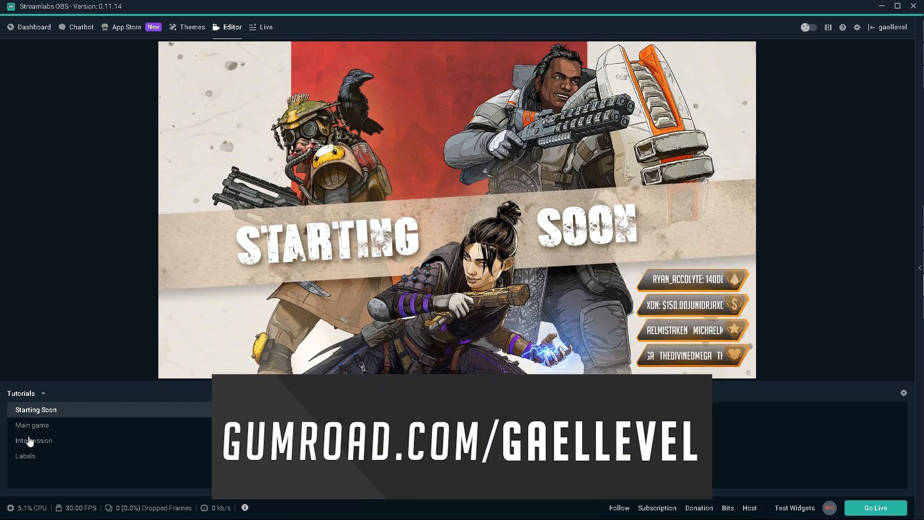
click(31, 425)
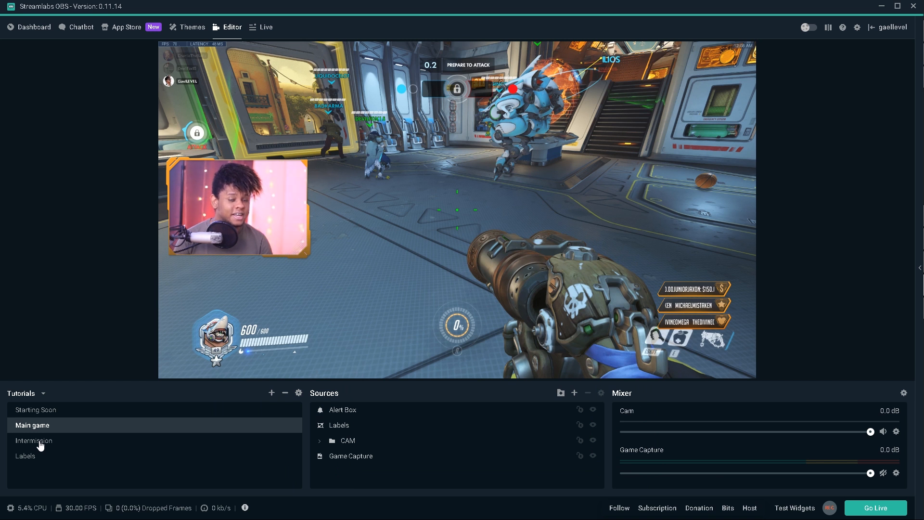
click(34, 440)
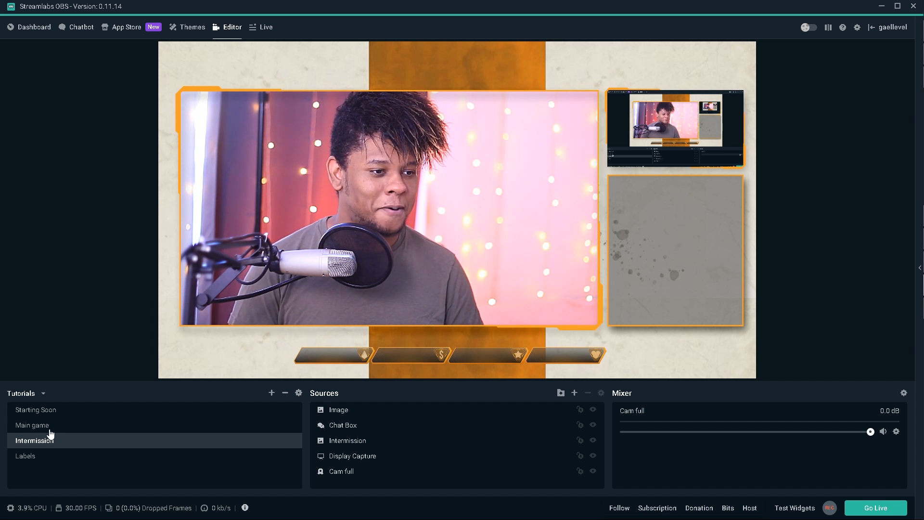
click(348, 440)
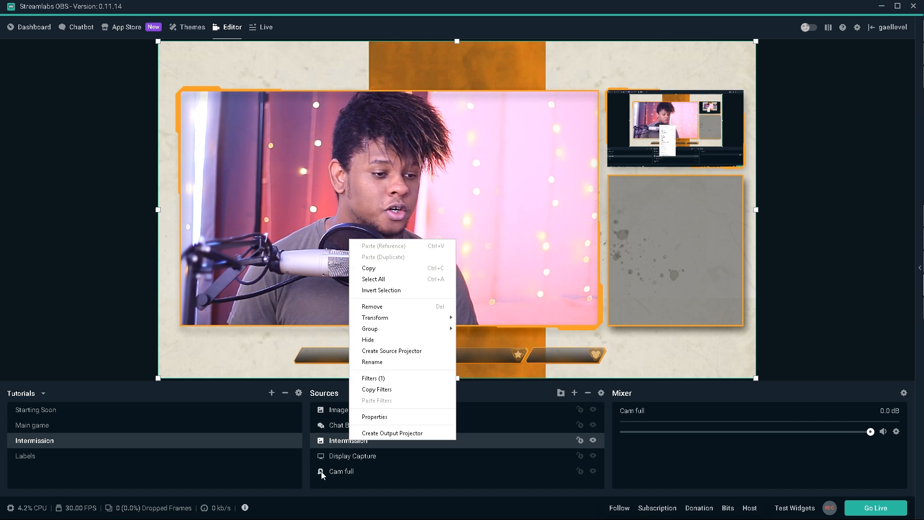
- Begin adding a new filter to the Cam full webcam source and list the filter types
click(341, 471)
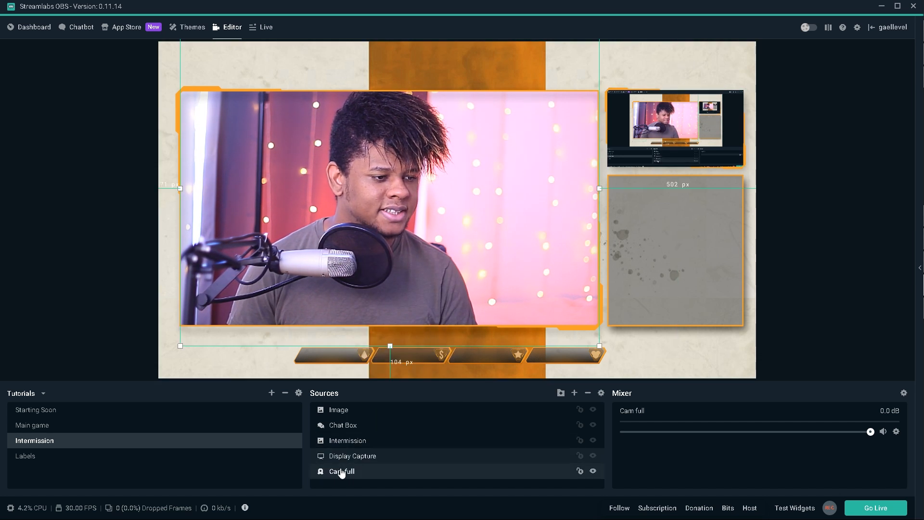
right_click(342, 471)
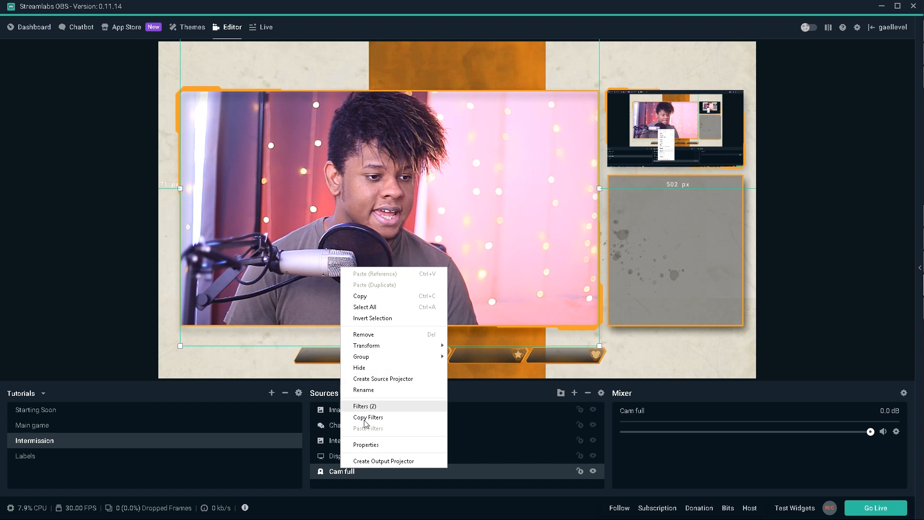
click(364, 407)
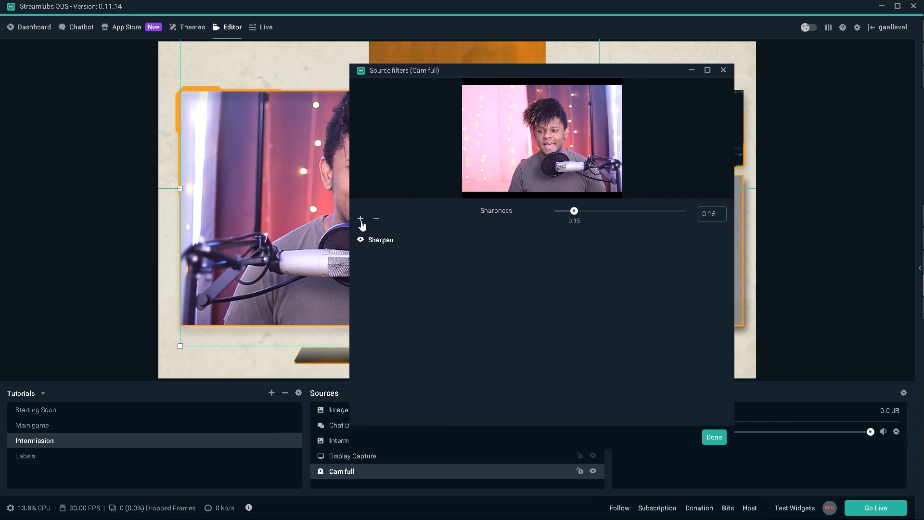
click(360, 219)
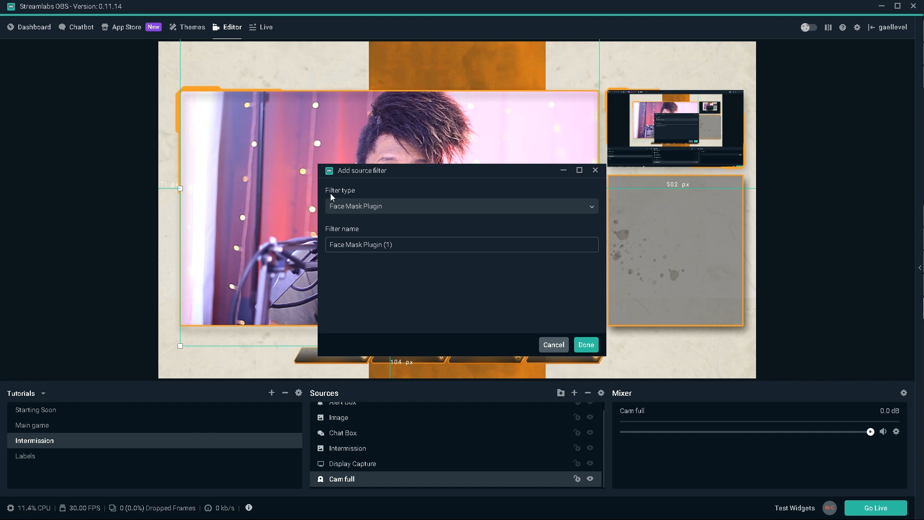
click(461, 206)
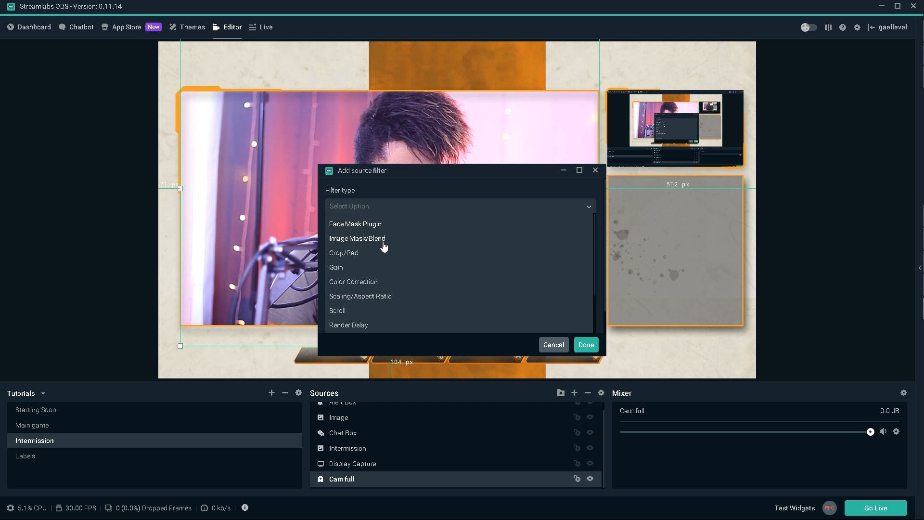
- Add an Image Mask/Blend filter to Cam full and view mask4.png full size
click(357, 238)
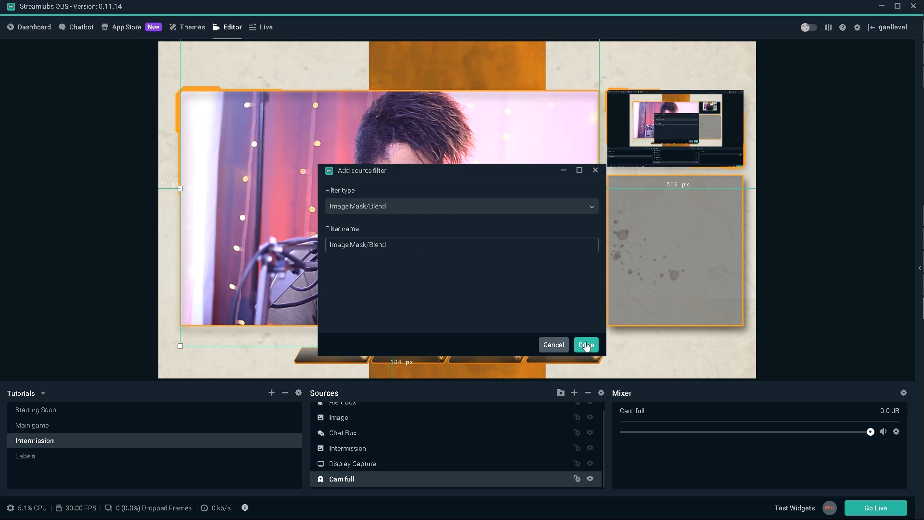
click(586, 345)
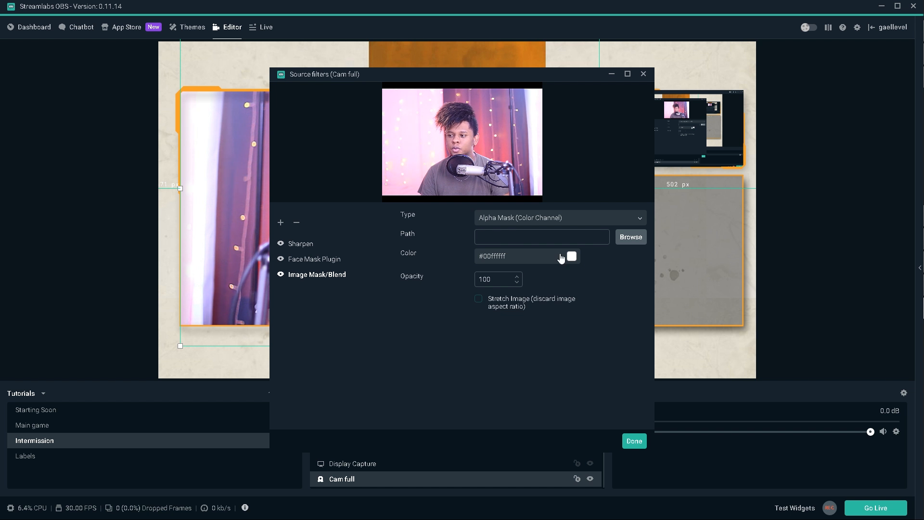
mouse_move(628, 246)
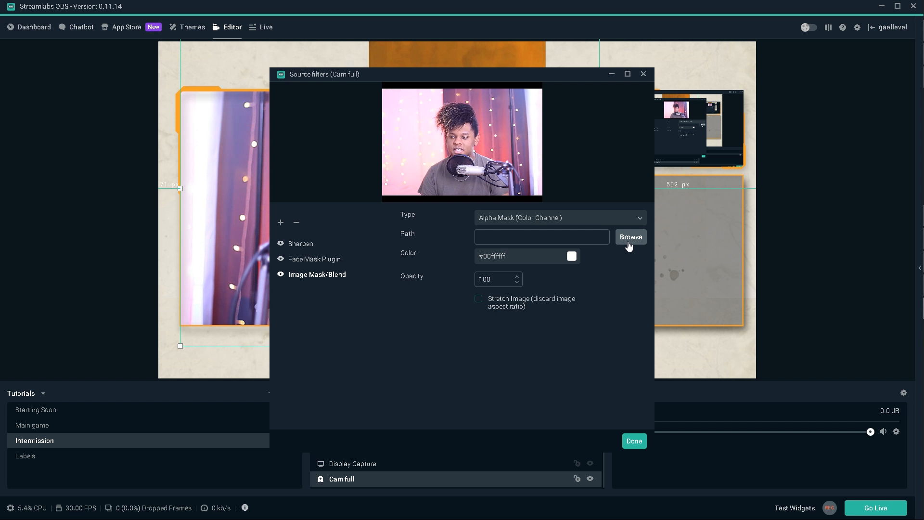
click(629, 237)
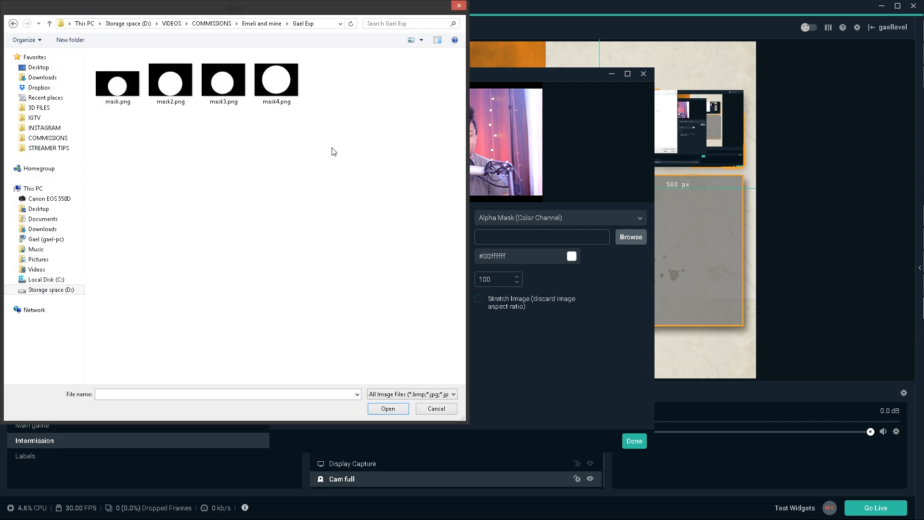
click(276, 78)
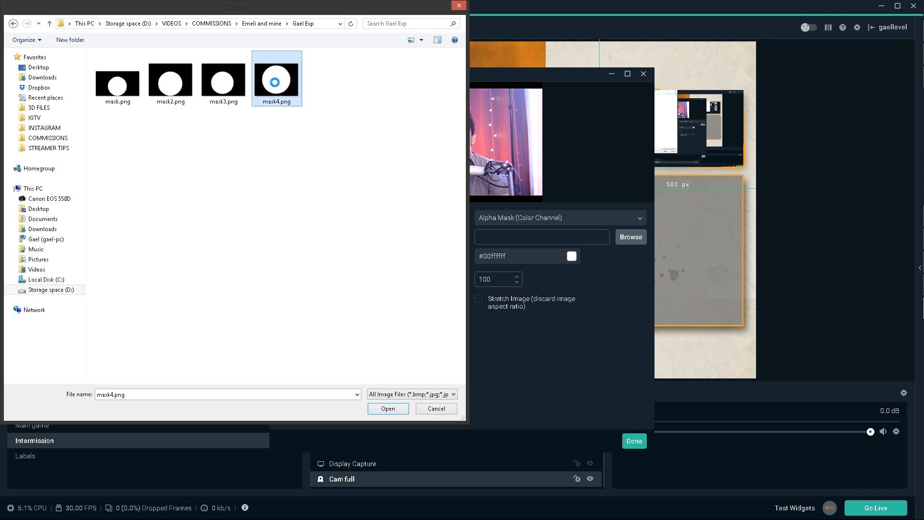
double_click(276, 78)
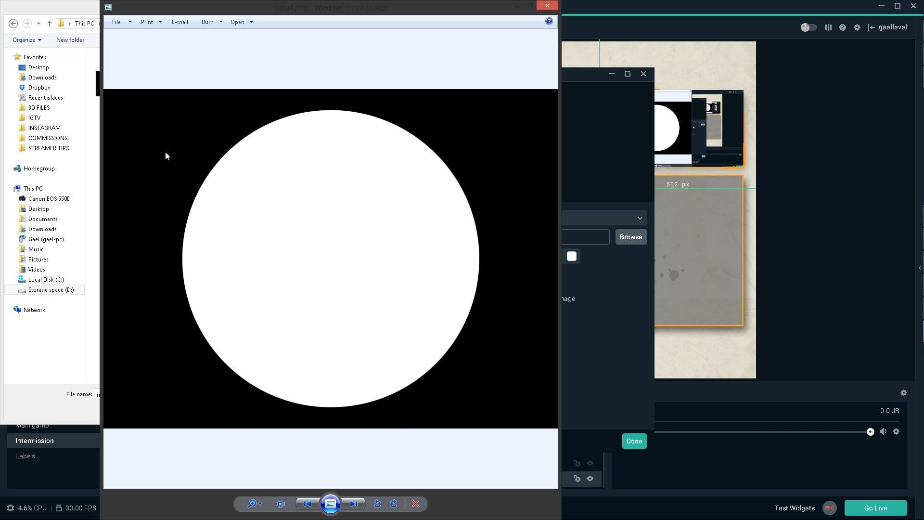
mouse_move(235, 191)
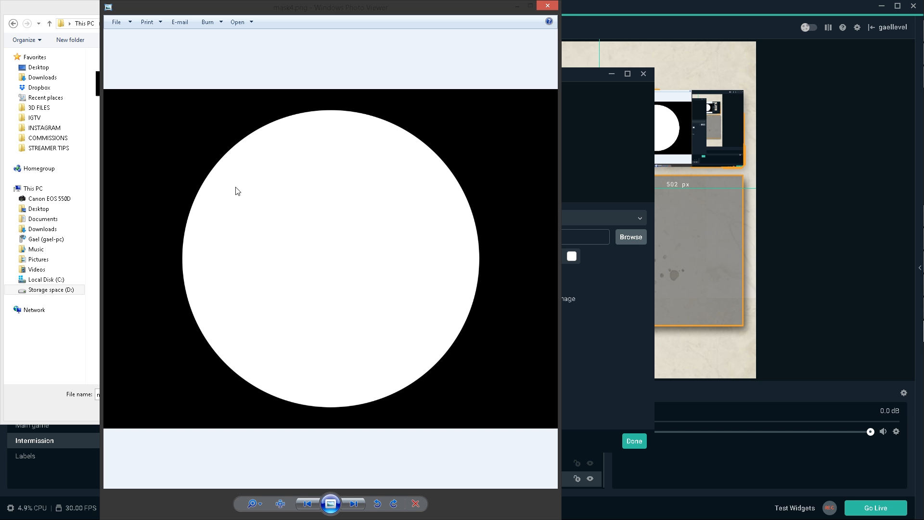
mouse_move(166, 173)
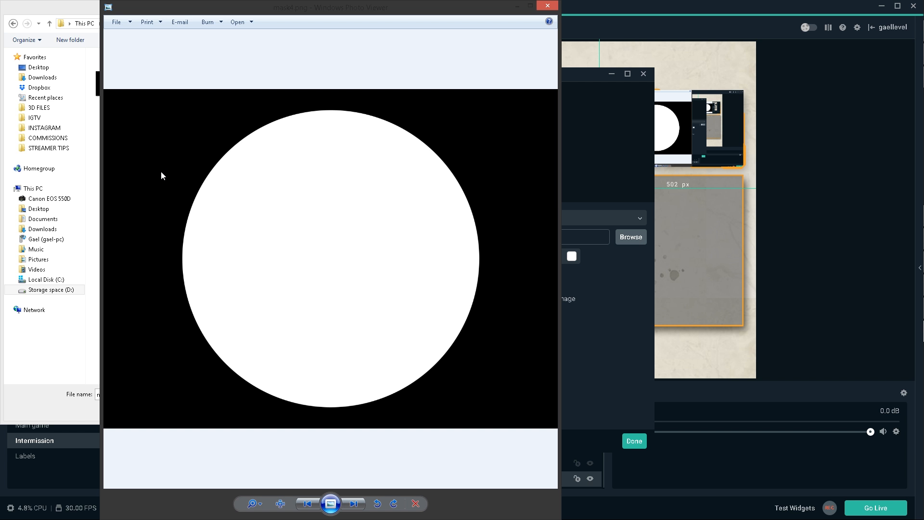
mouse_move(335, 254)
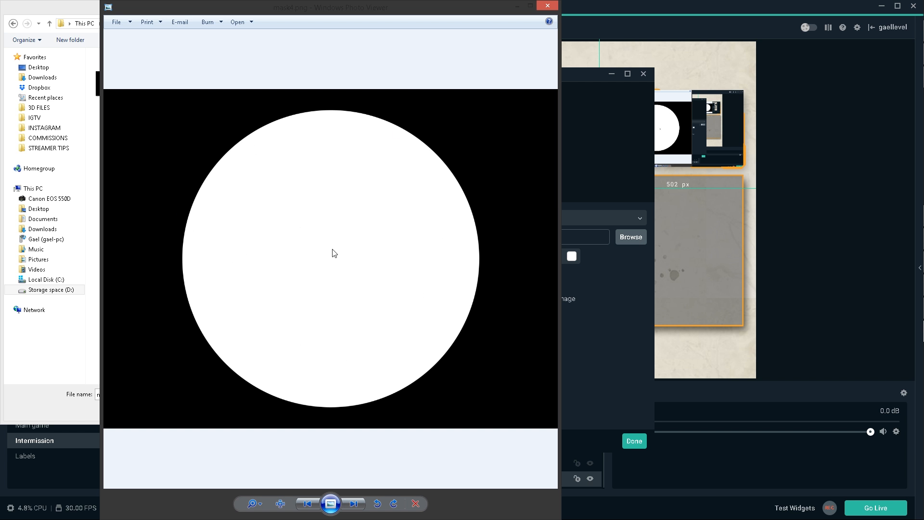
mouse_move(350, 337)
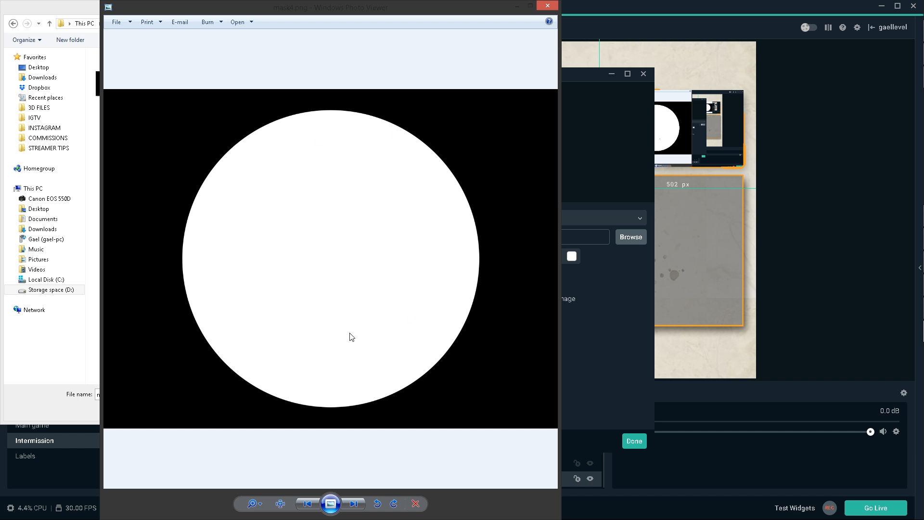
mouse_move(322, 267)
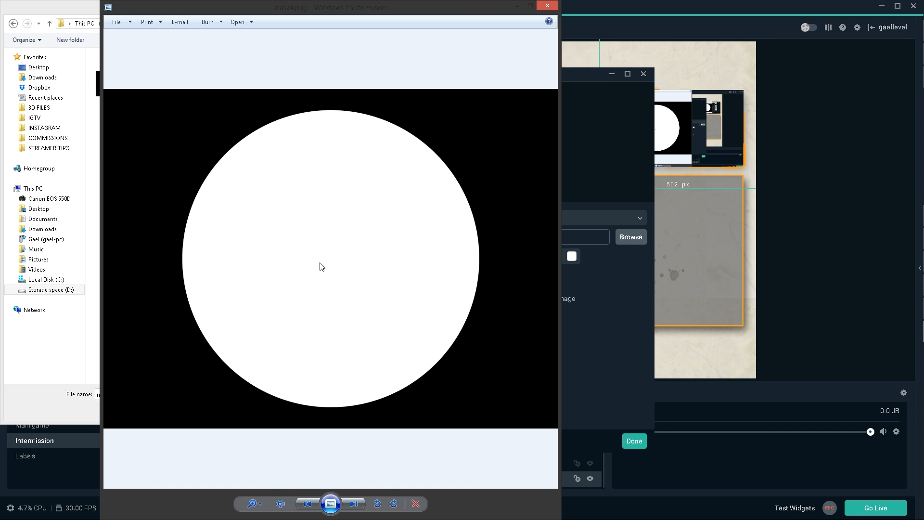
mouse_move(358, 227)
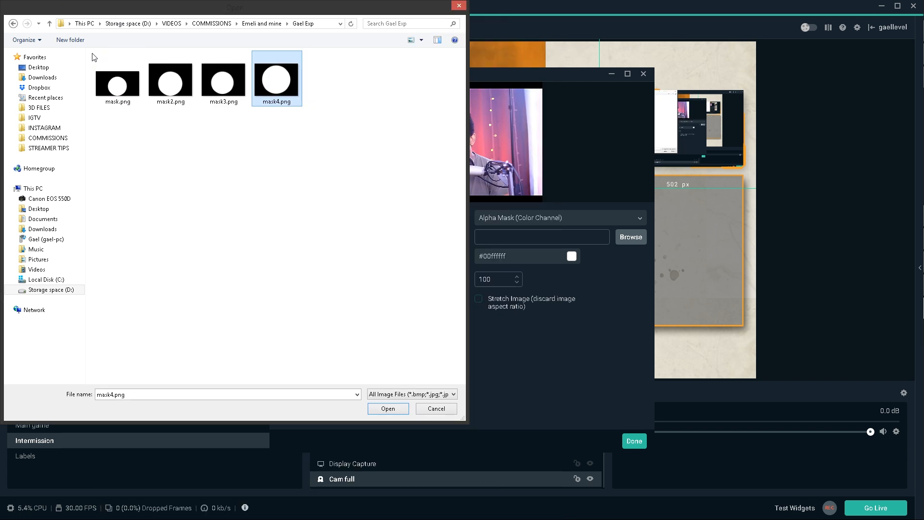
- Load mask4.png as the mask, cropping the webcam into a circle
click(118, 78)
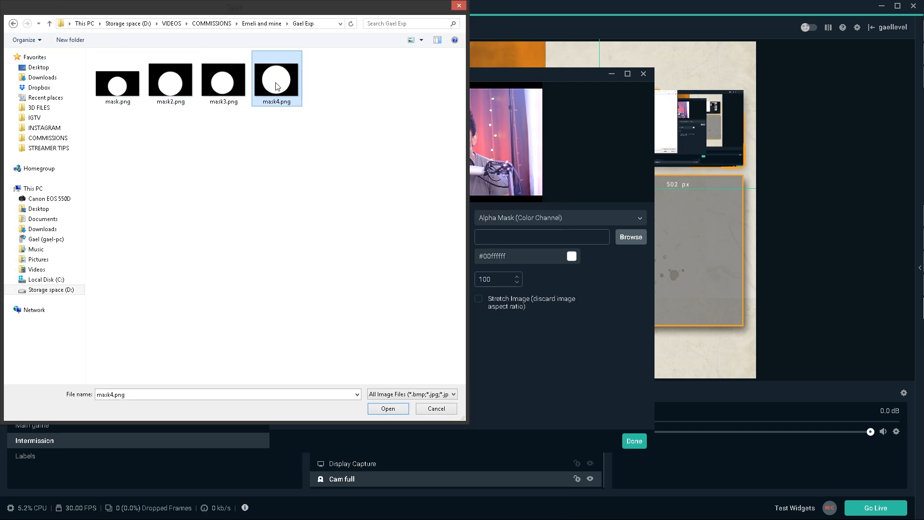
click(388, 409)
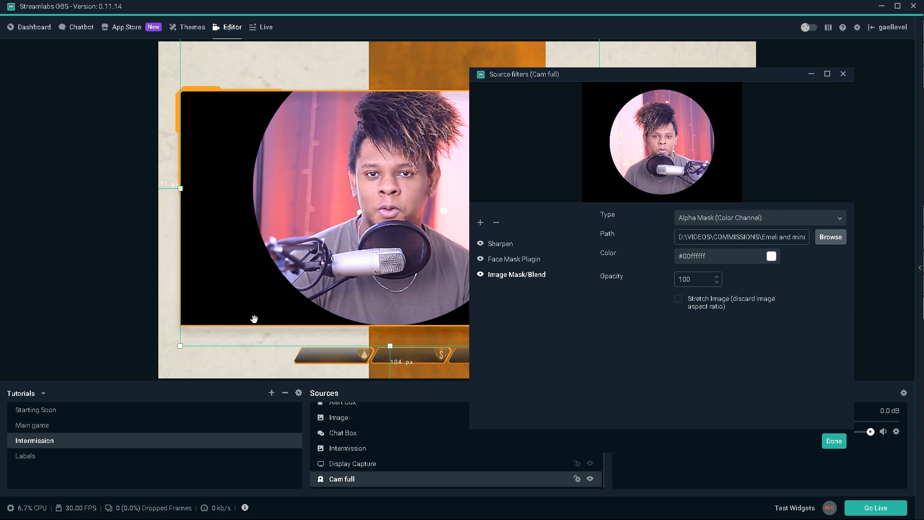
mouse_move(686, 85)
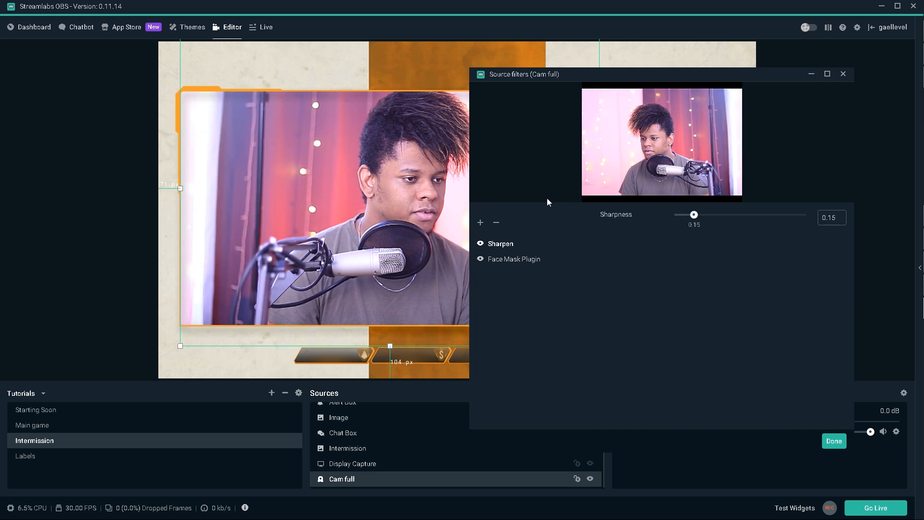
- Add a Color Correction filter to the Cam full webcam with default settings
click(481, 223)
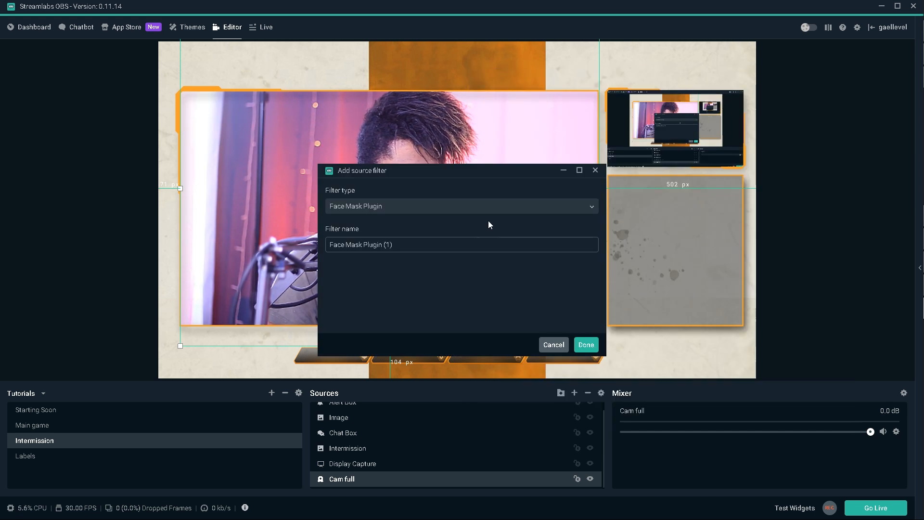
click(461, 206)
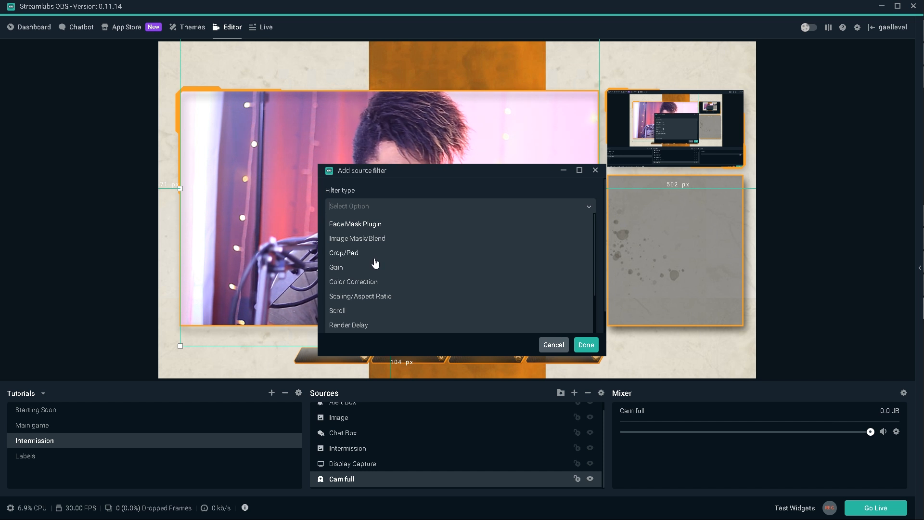
mouse_move(368, 289)
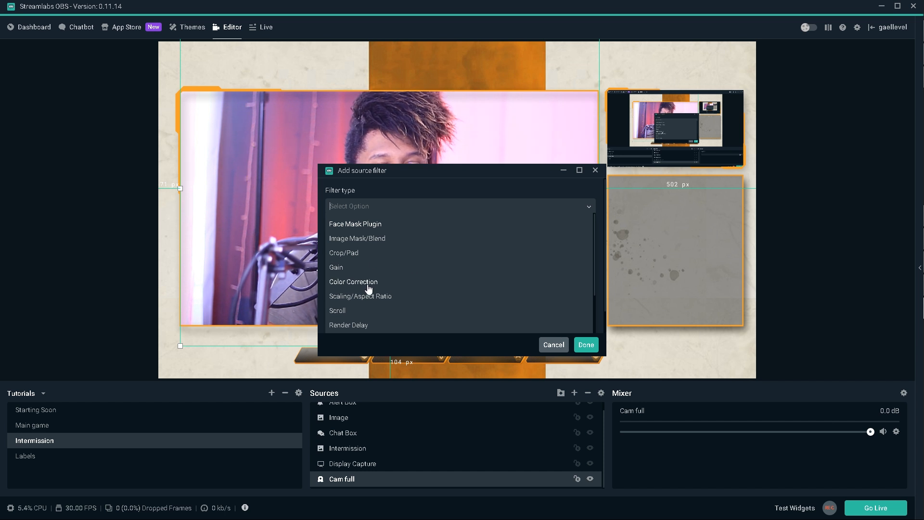
click(353, 282)
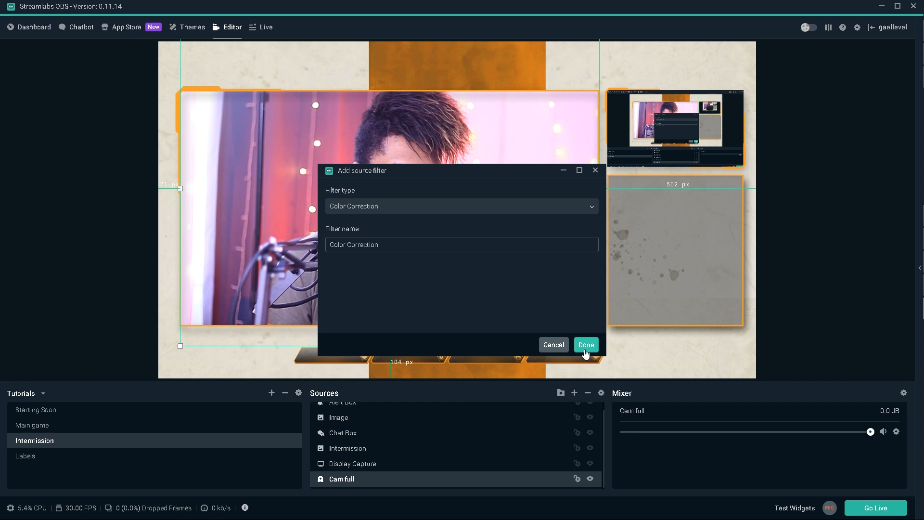
click(585, 345)
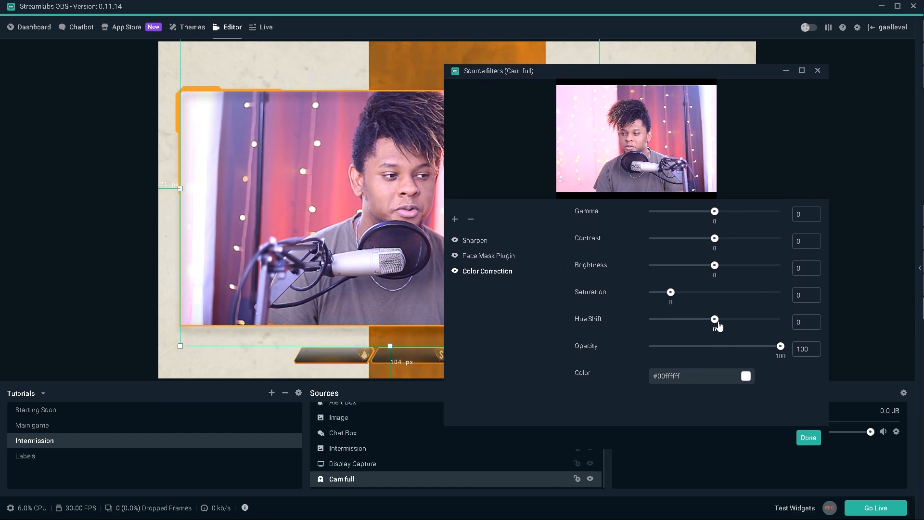
- Experiment with the webcam Hue Shift across positive and negative values, ending back at 0
drag(716, 319, 757, 319)
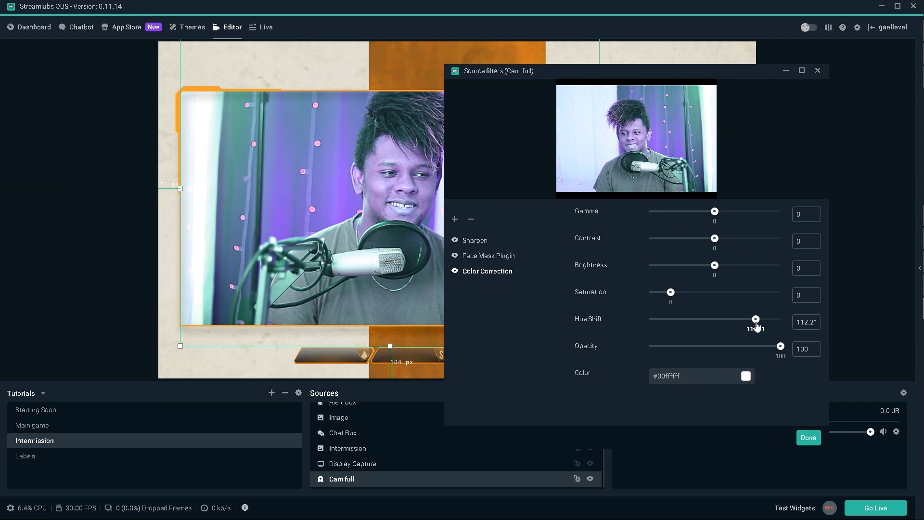
drag(757, 321, 773, 321)
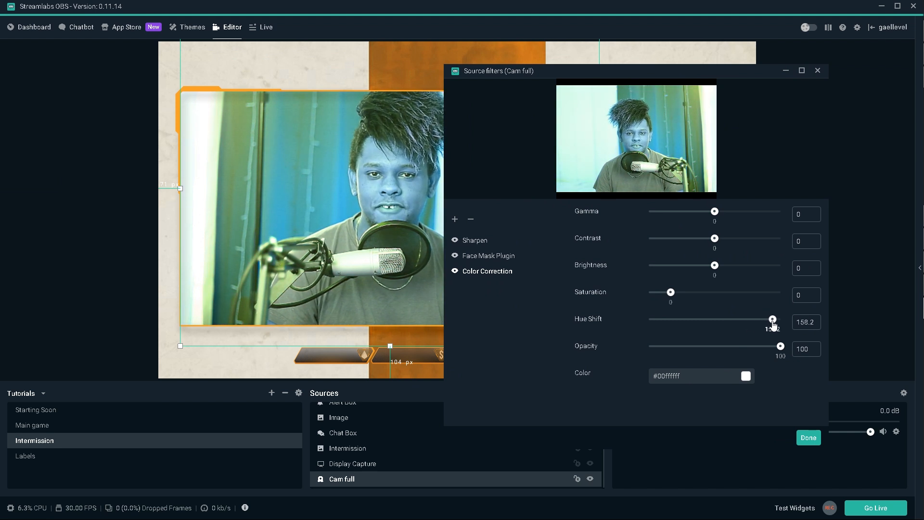
drag(773, 321, 753, 321)
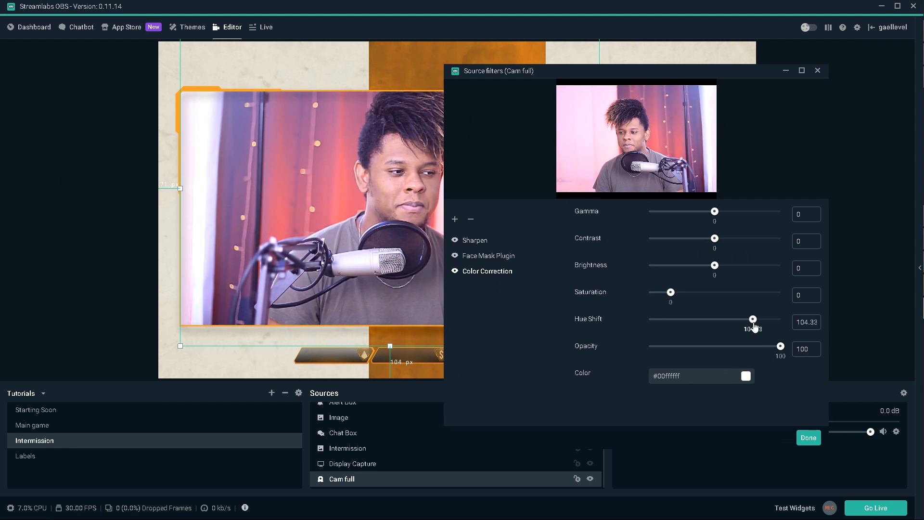
drag(753, 319, 746, 319)
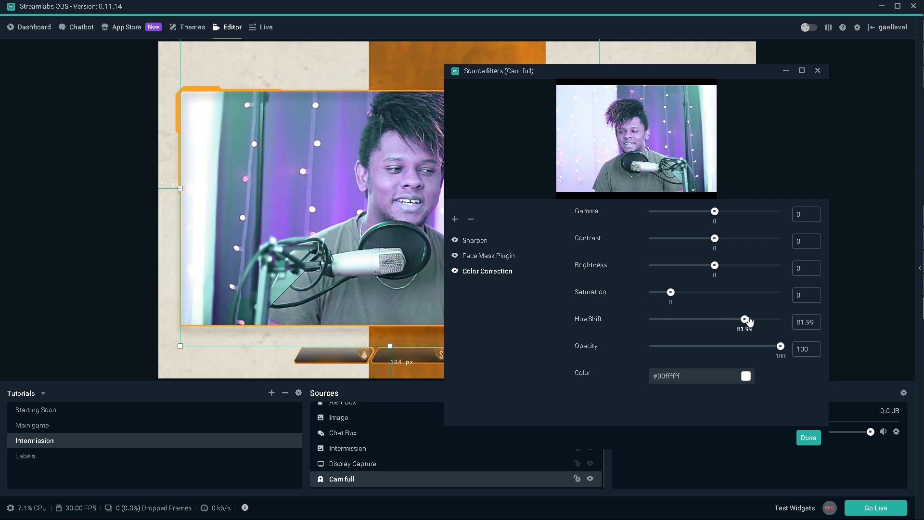
drag(748, 319, 704, 318)
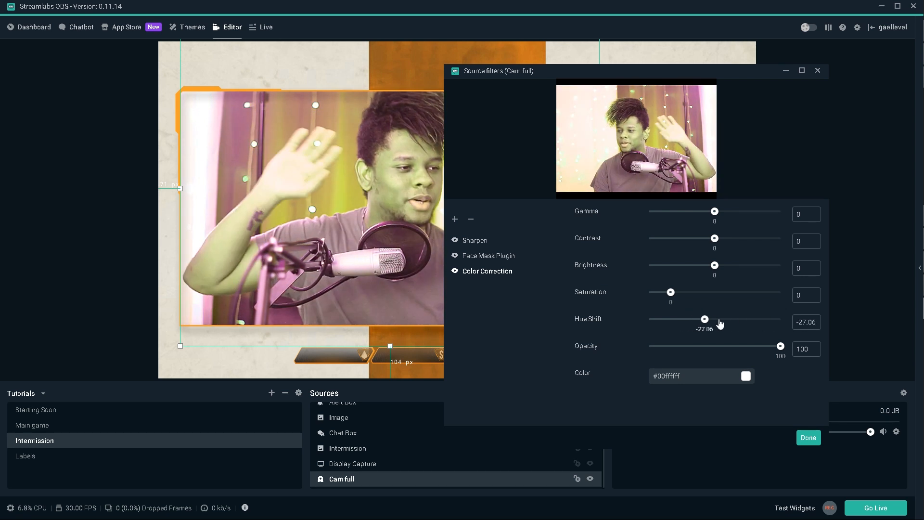
drag(705, 319, 683, 319)
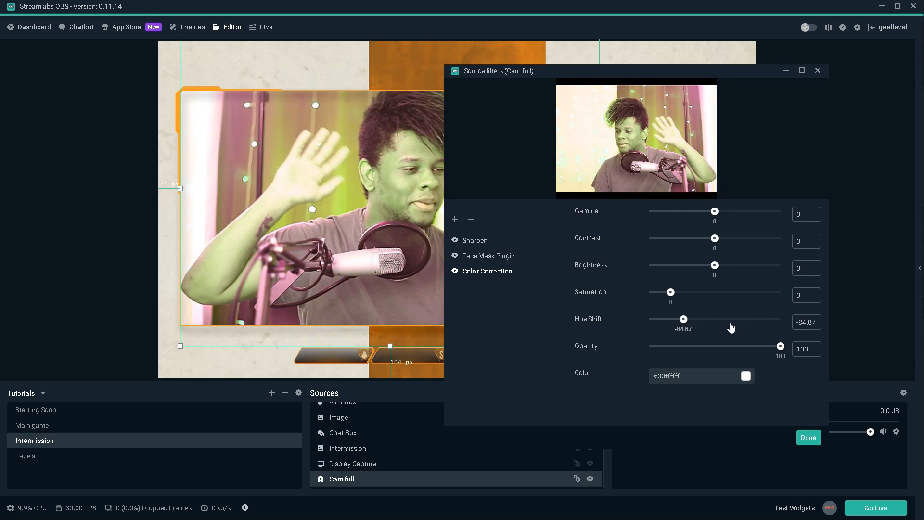
drag(684, 318, 754, 319)
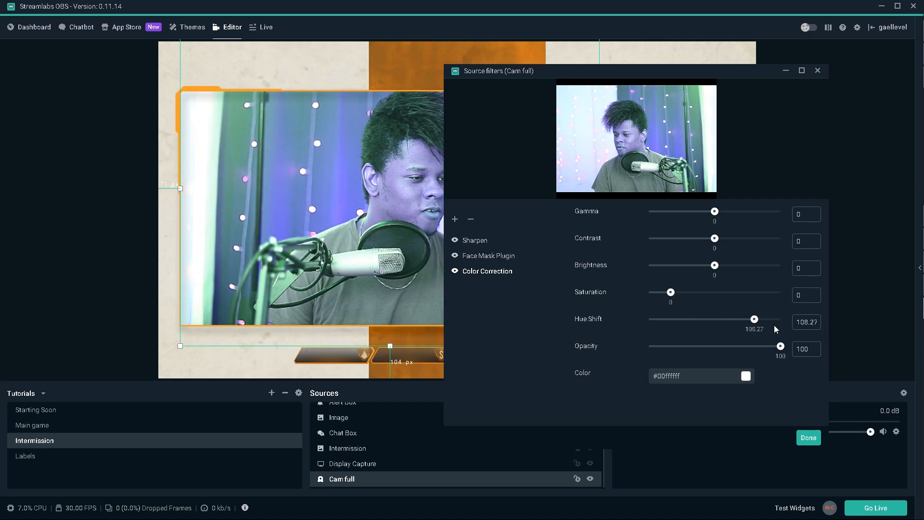
drag(755, 319, 715, 318)
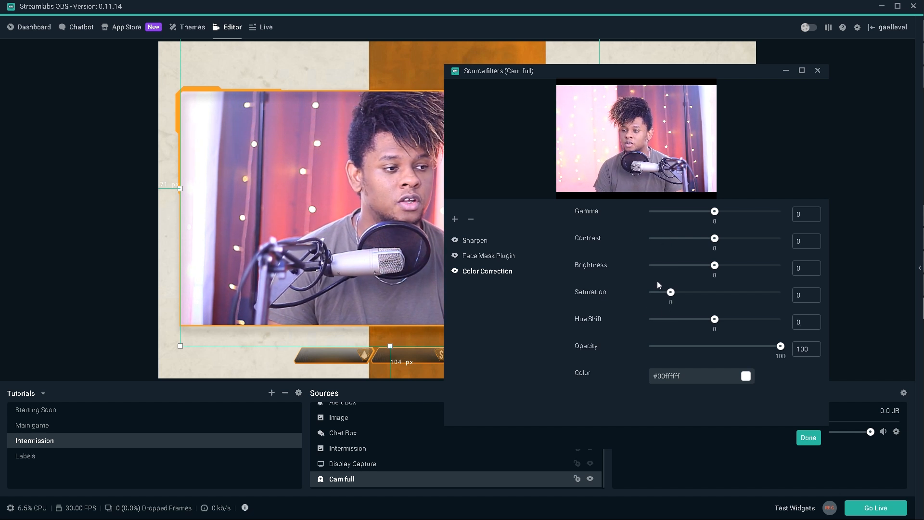
- Try various Saturation levels and settle the webcam at -0.16
drag(670, 292, 686, 293)
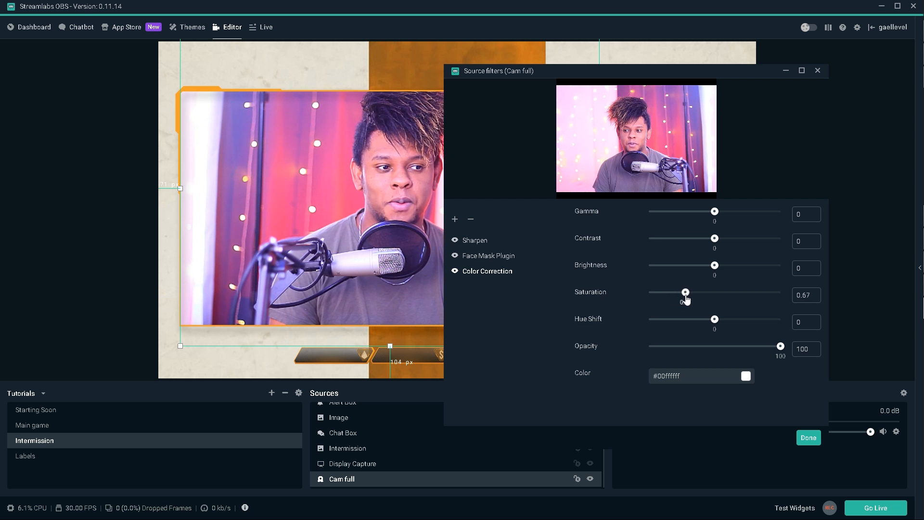
drag(686, 292, 780, 291)
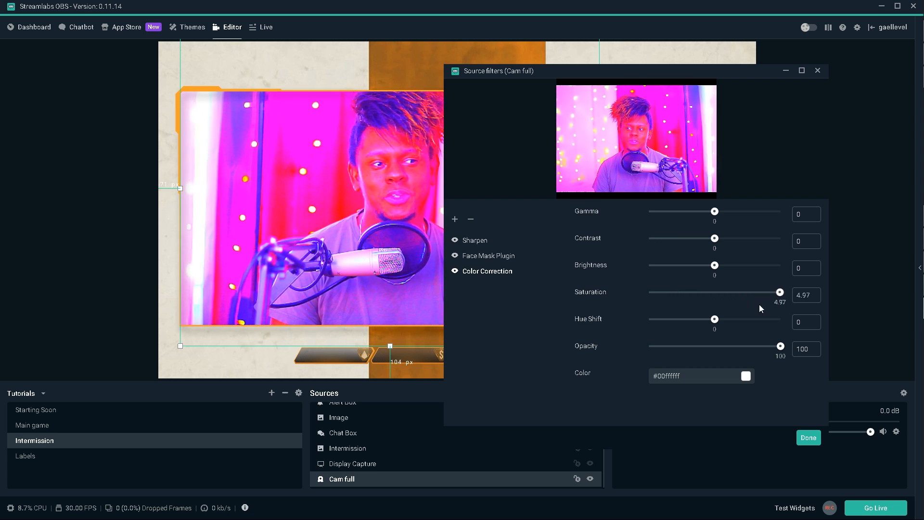
drag(779, 291, 683, 293)
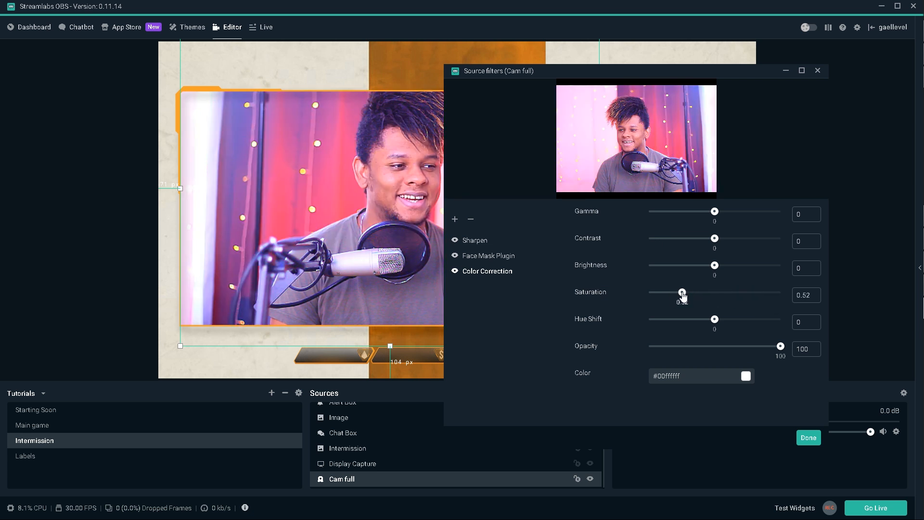
drag(682, 294, 676, 294)
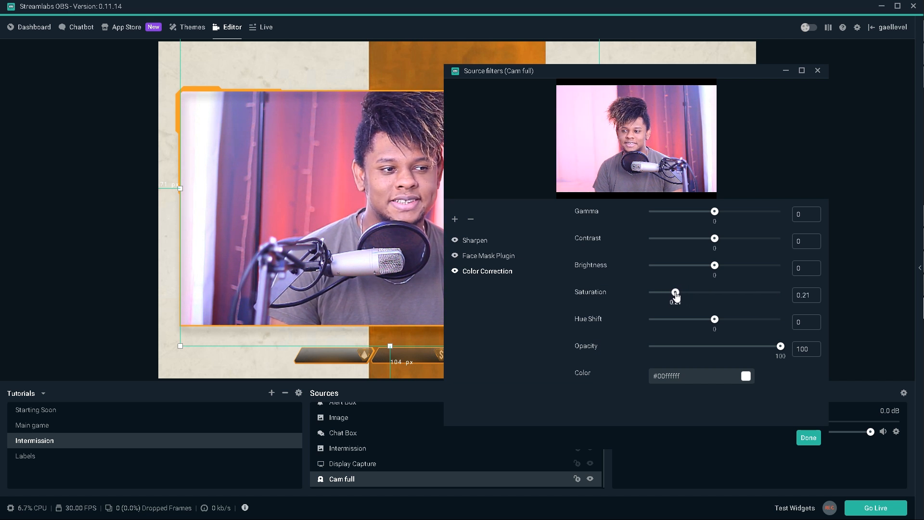
drag(675, 293, 671, 293)
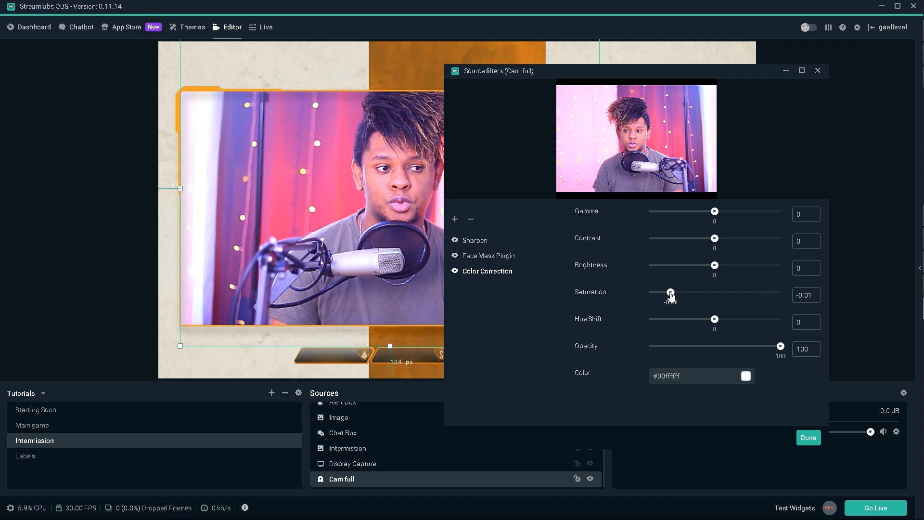
drag(671, 293, 658, 293)
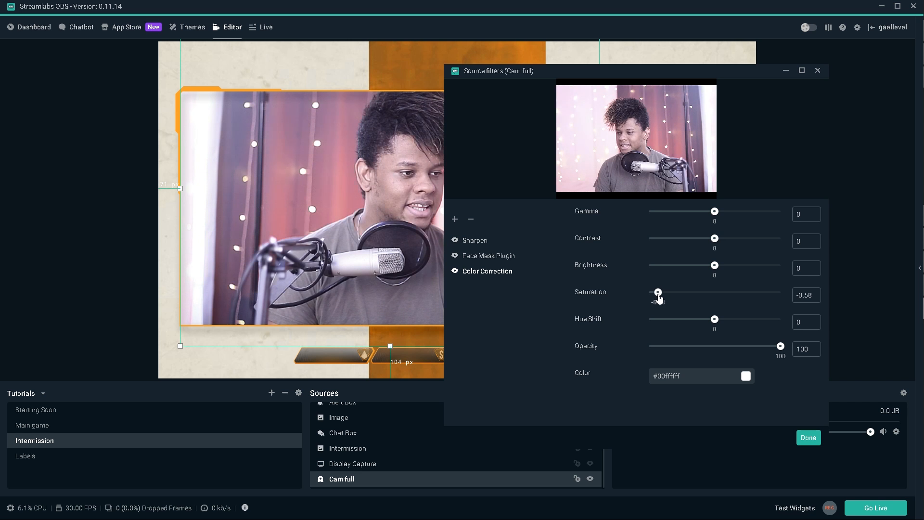
drag(658, 292, 667, 292)
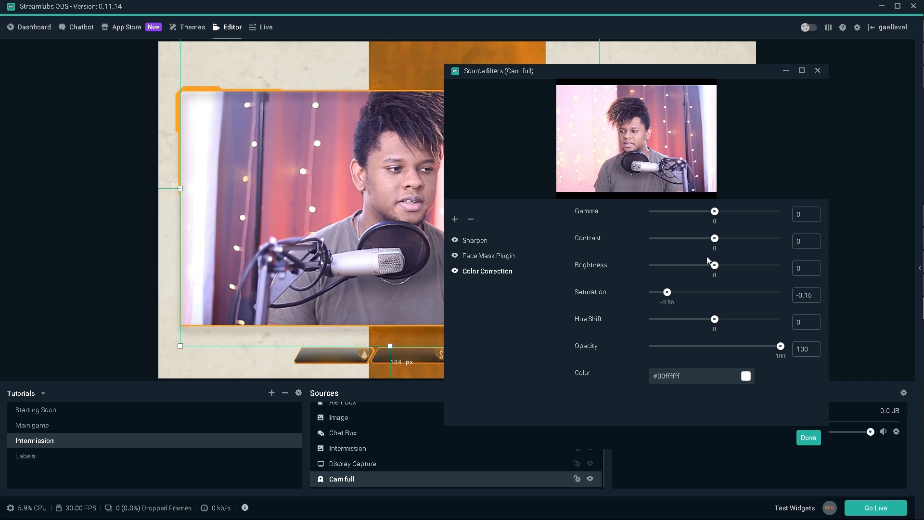
- Test Contrast down to its -2 minimum, then return it near zero
drag(716, 238, 676, 238)
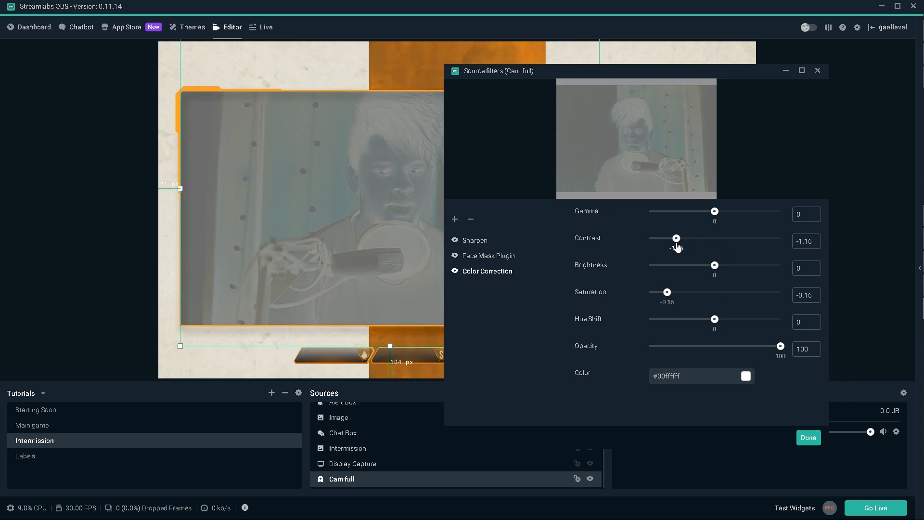
drag(676, 238, 666, 238)
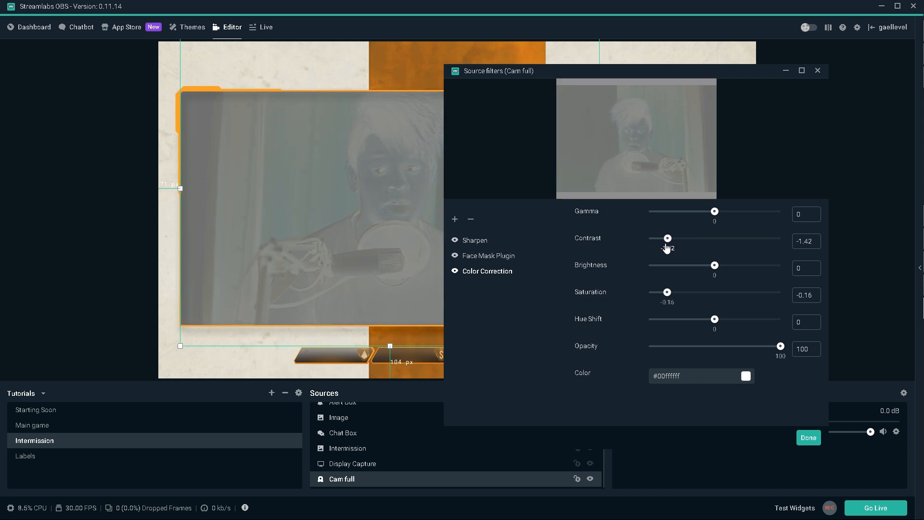
drag(667, 239, 655, 239)
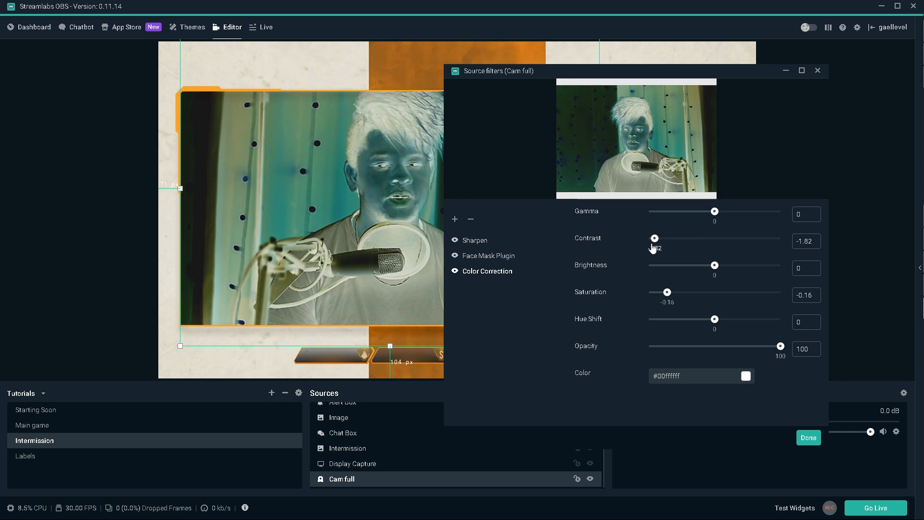
drag(654, 237, 648, 238)
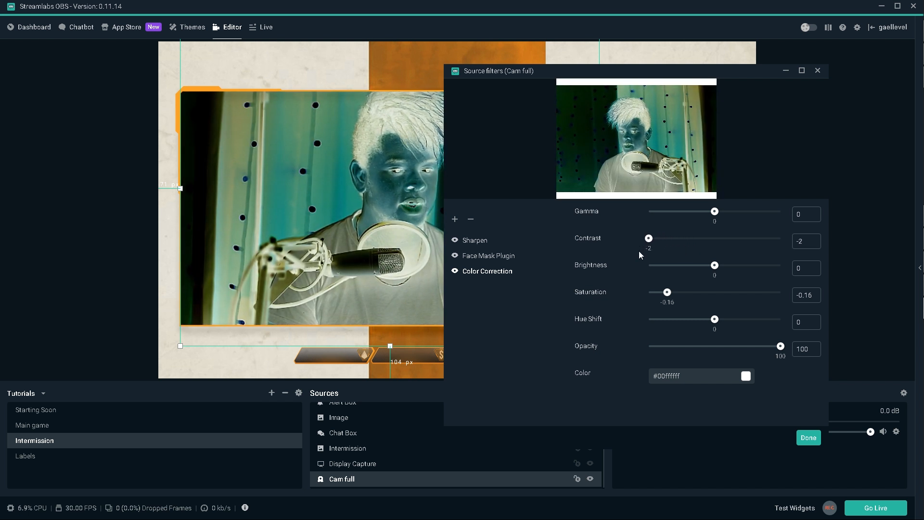
drag(648, 238, 715, 238)
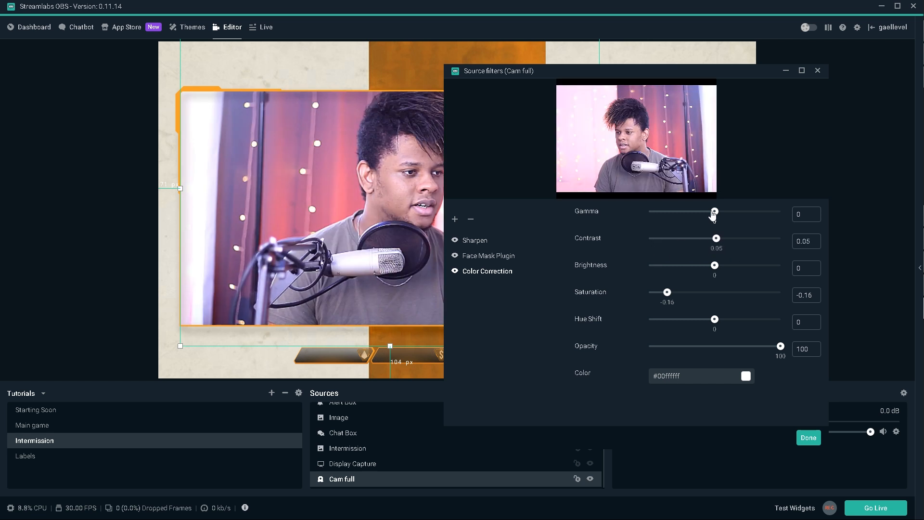
- Lower Gamma to -3 for a darker webcam image and close the filters window
drag(715, 211, 724, 214)
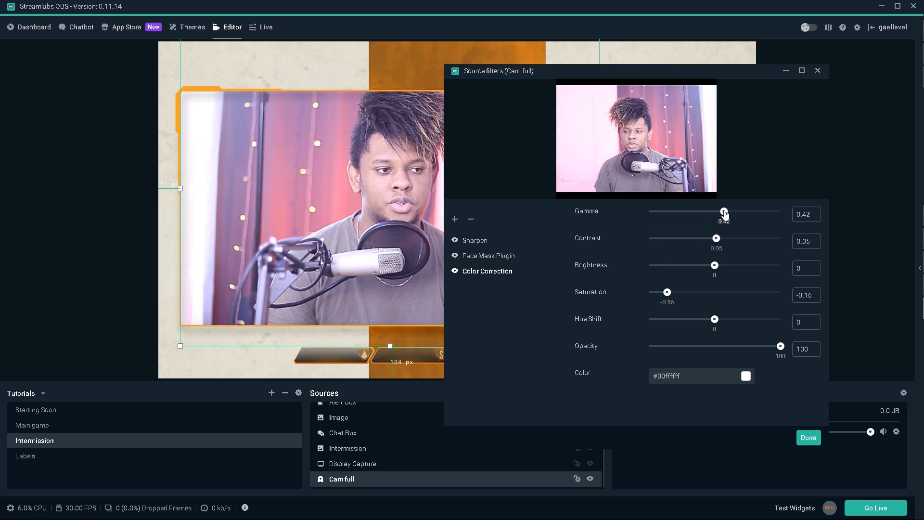
drag(724, 211, 690, 212)
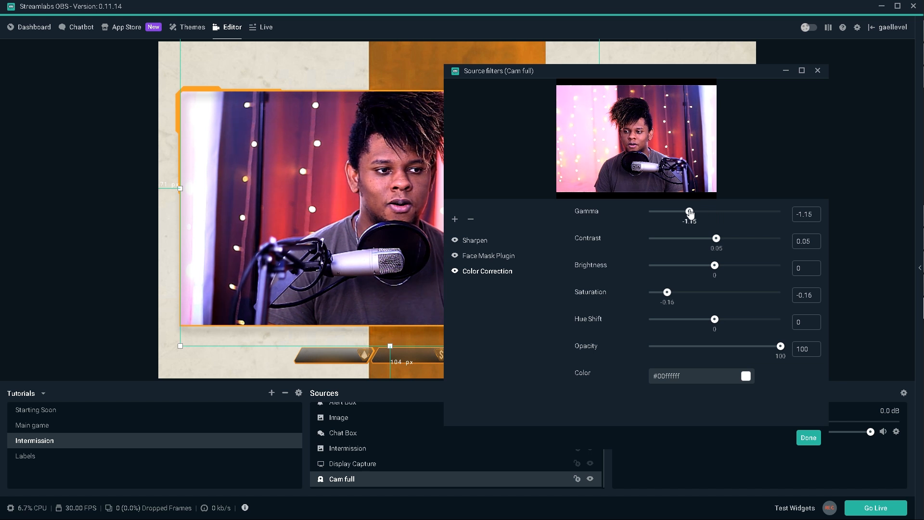
drag(689, 212, 648, 212)
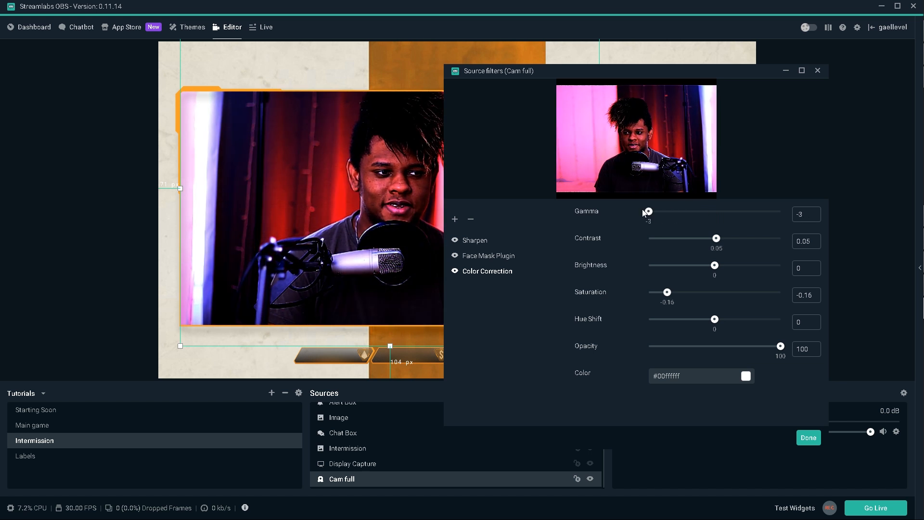
click(807, 437)
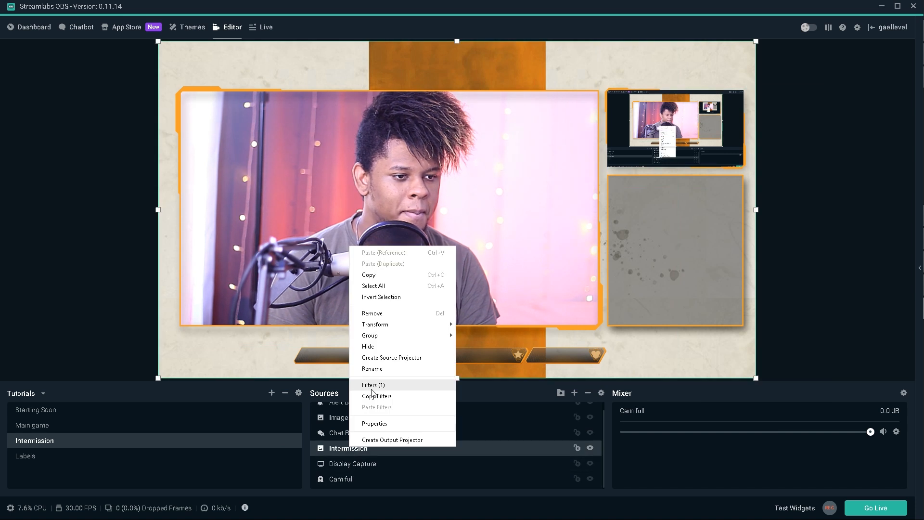
- Shift the Intermission overlay's Color Correction hue from 180 to about -3.41, turning blue accents orange
click(373, 385)
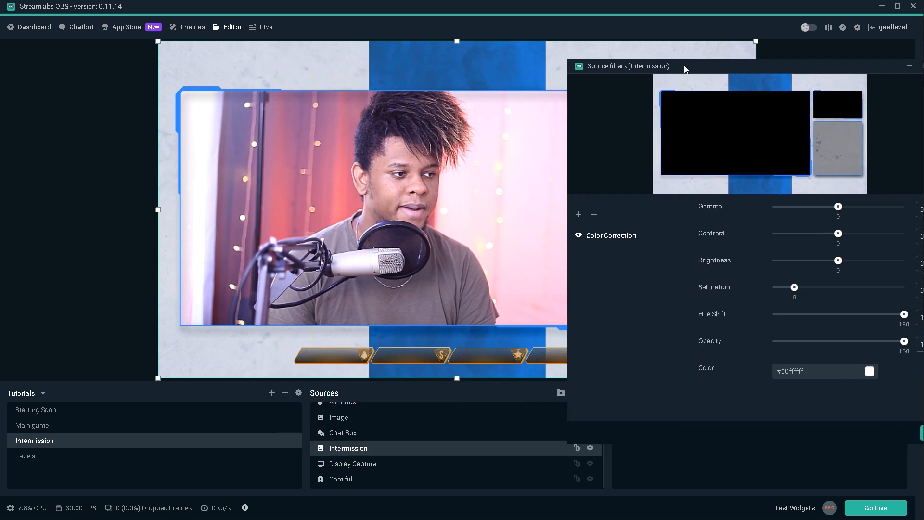
drag(904, 314, 783, 292)
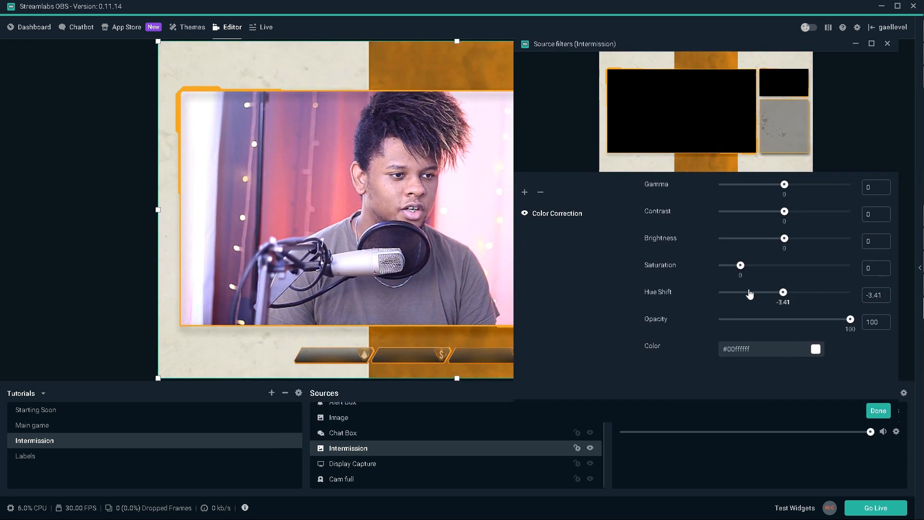
drag(784, 292, 762, 291)
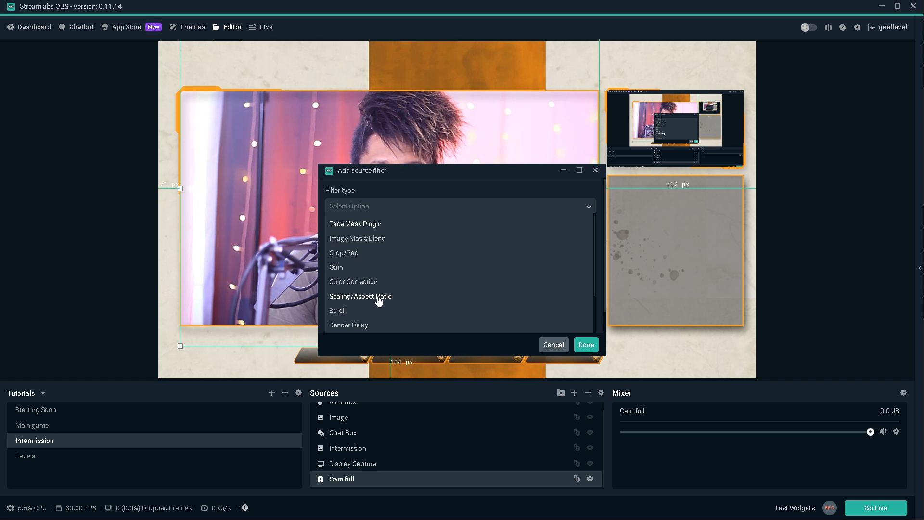
- Add a Scaling/Aspect Ratio filter to Cam full and try 4:3 and 16:9 resolutions
click(586, 345)
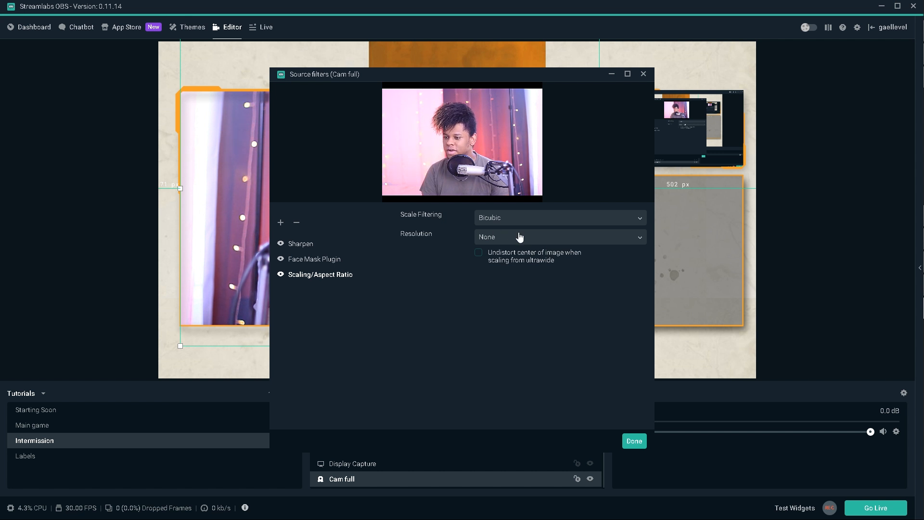
mouse_move(603, 245)
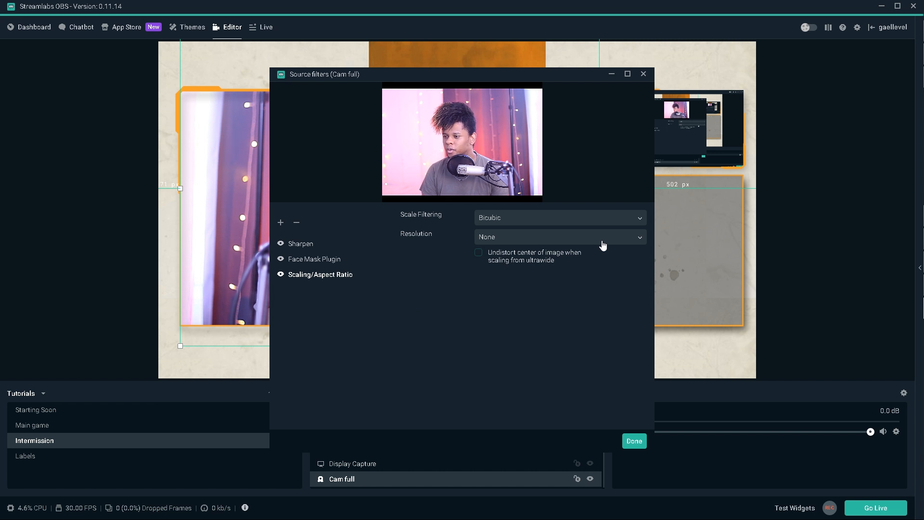
click(559, 237)
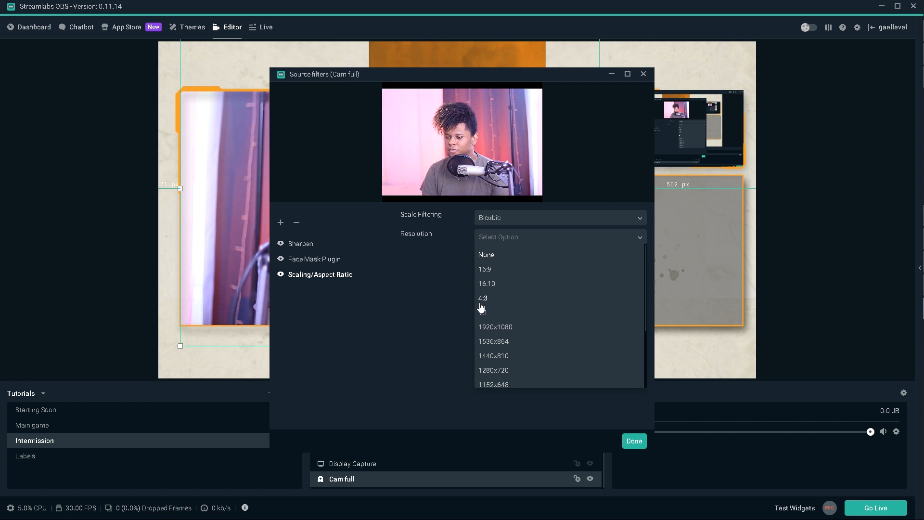
click(482, 297)
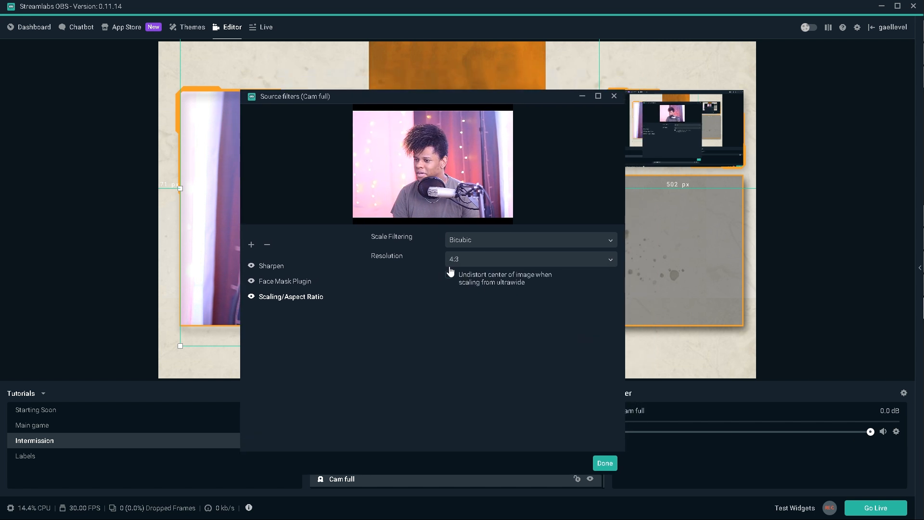
click(530, 259)
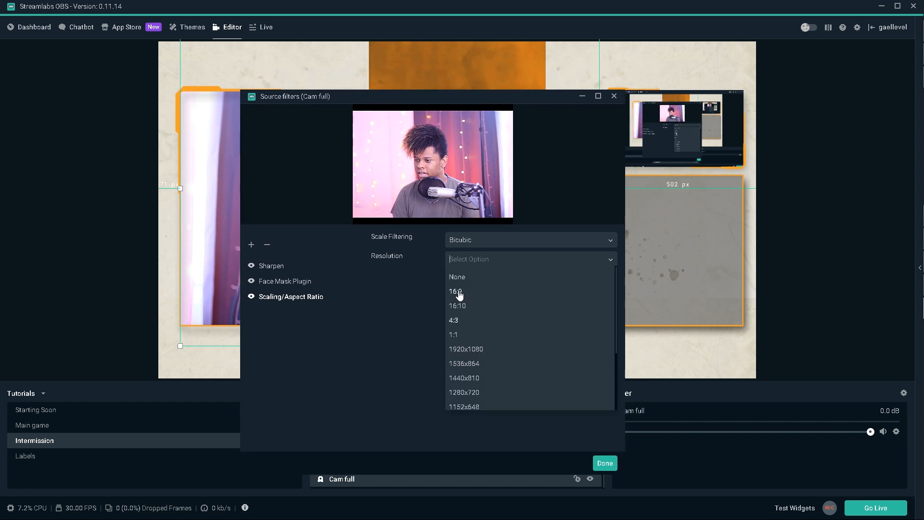
click(455, 290)
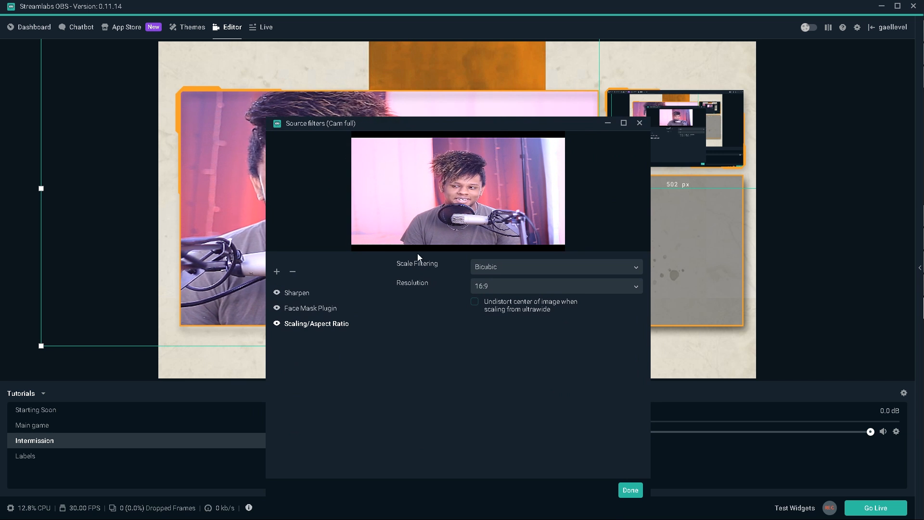
- Settle the webcam resolution at square 1:1 and reposition the filters window
click(554, 286)
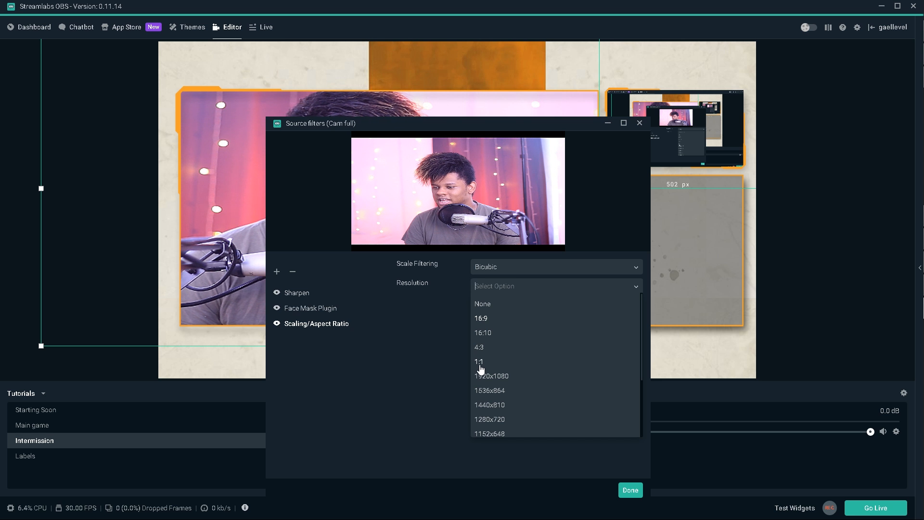
click(479, 362)
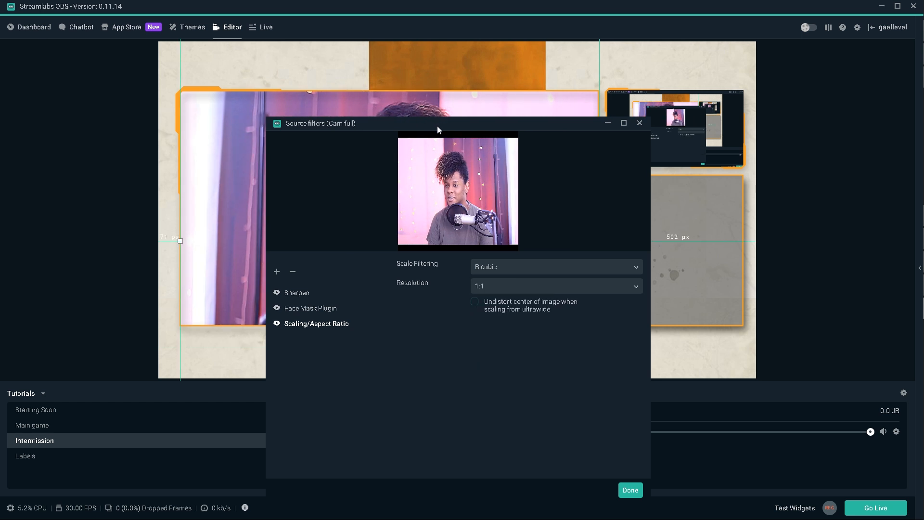
drag(439, 123, 477, 246)
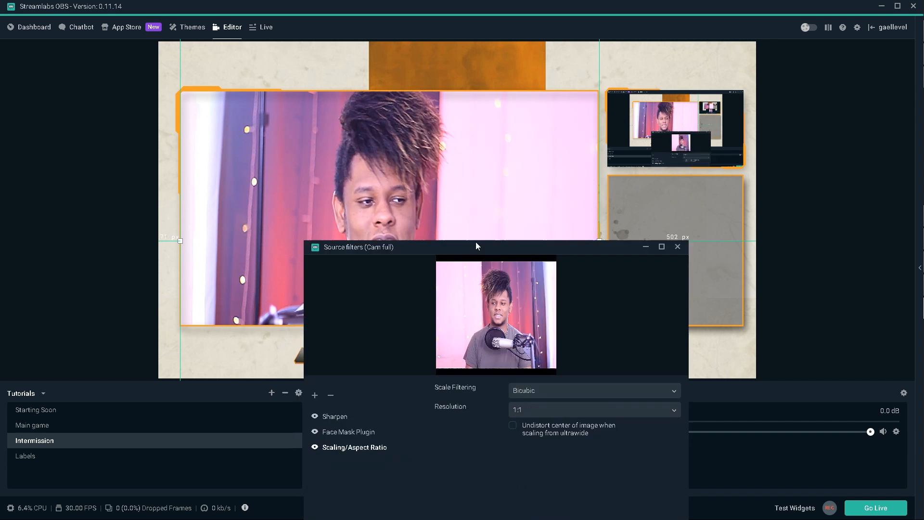
drag(478, 247, 487, 188)
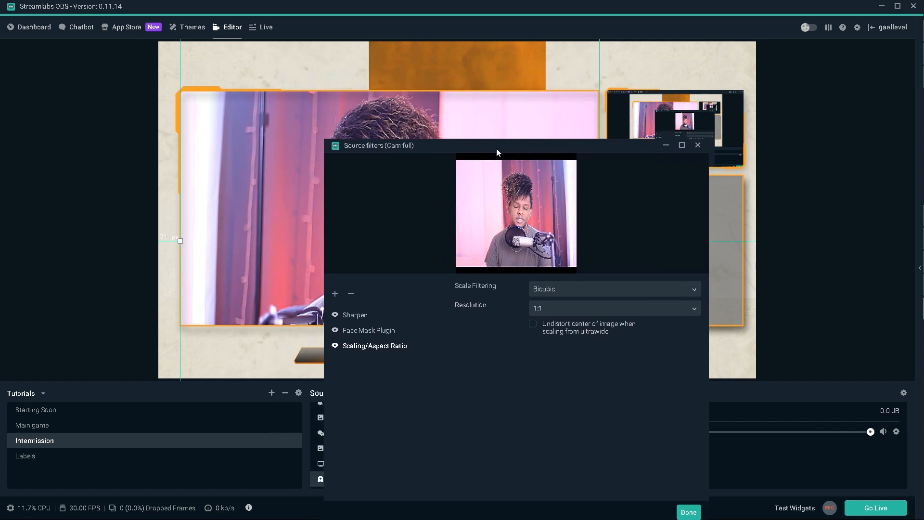
drag(497, 145, 453, 100)
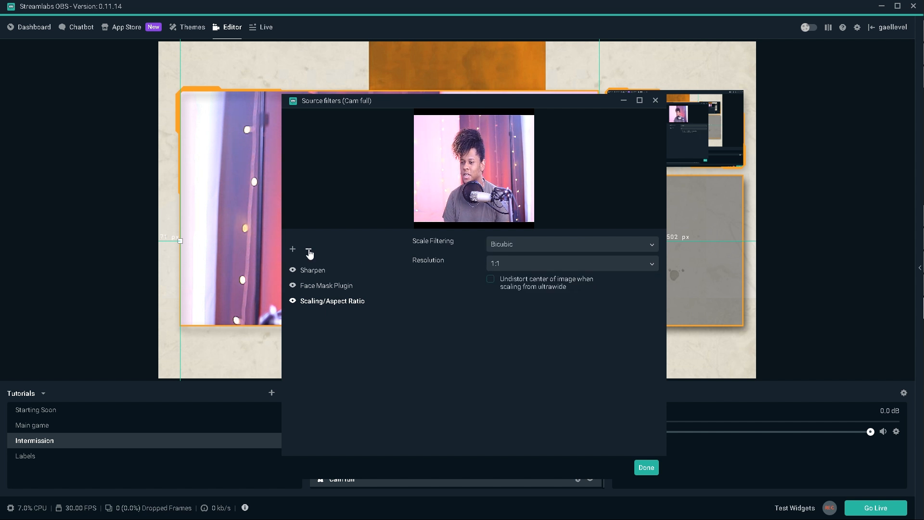
- Replace the aspect ratio filter with a Scroll filter at vertical speed 45
click(292, 249)
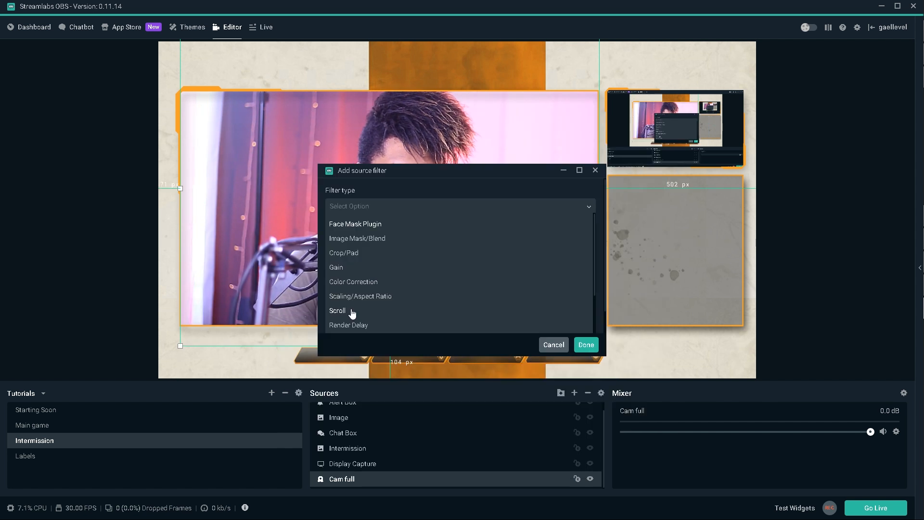
click(338, 311)
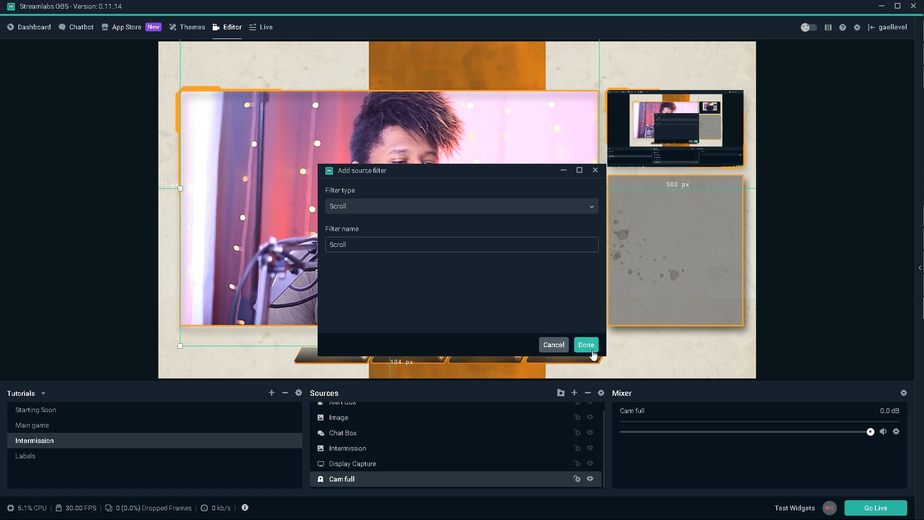
click(586, 345)
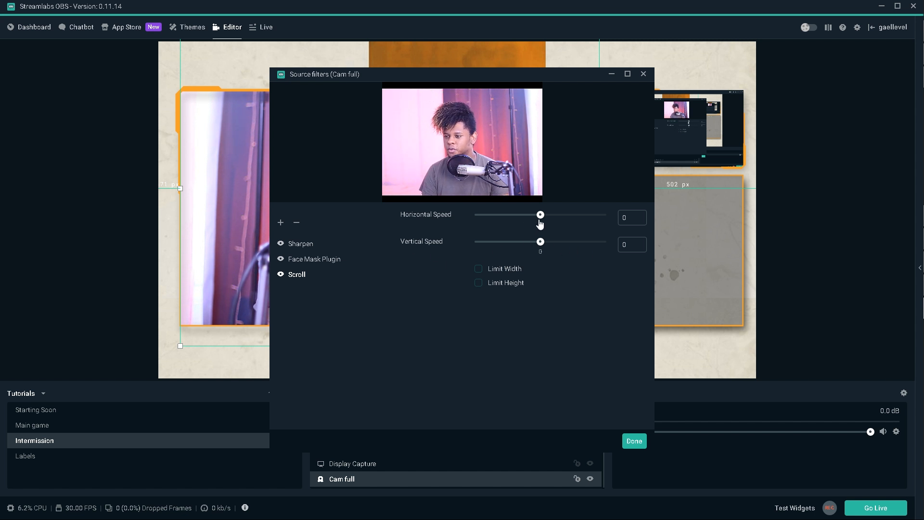
mouse_move(561, 214)
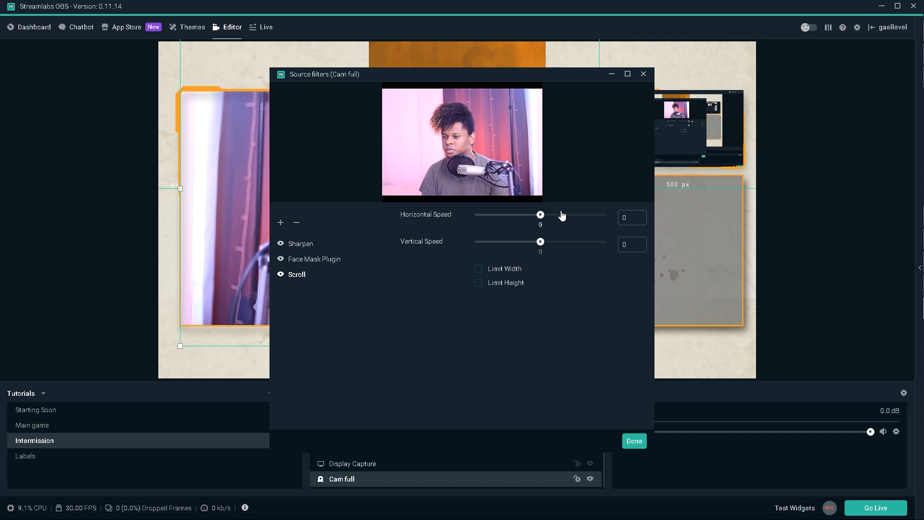
drag(541, 214, 550, 214)
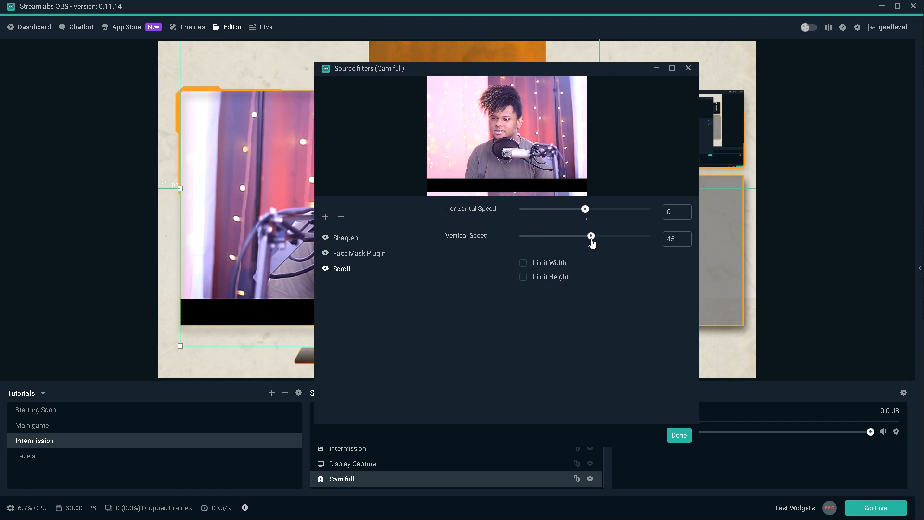
drag(591, 236, 593, 236)
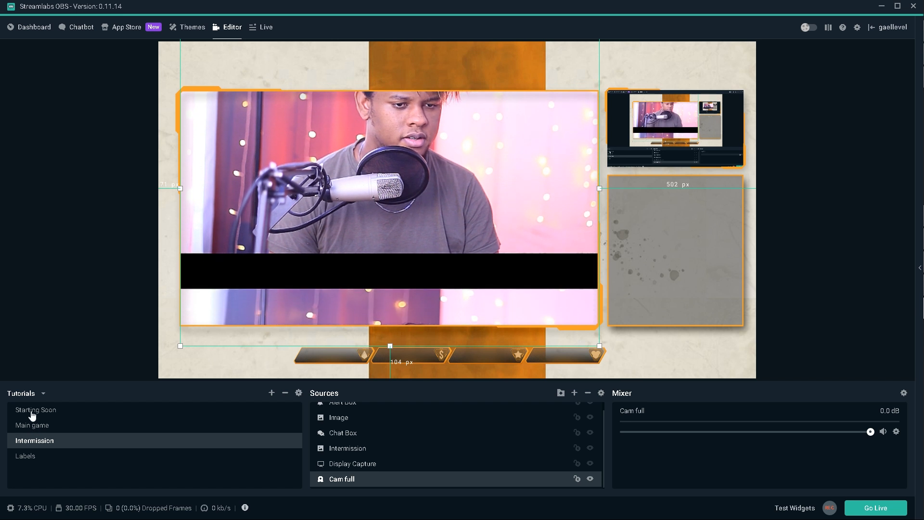
- Preview the Starting Soon and Labels scenes, then return to add a filter on Cam full
click(35, 409)
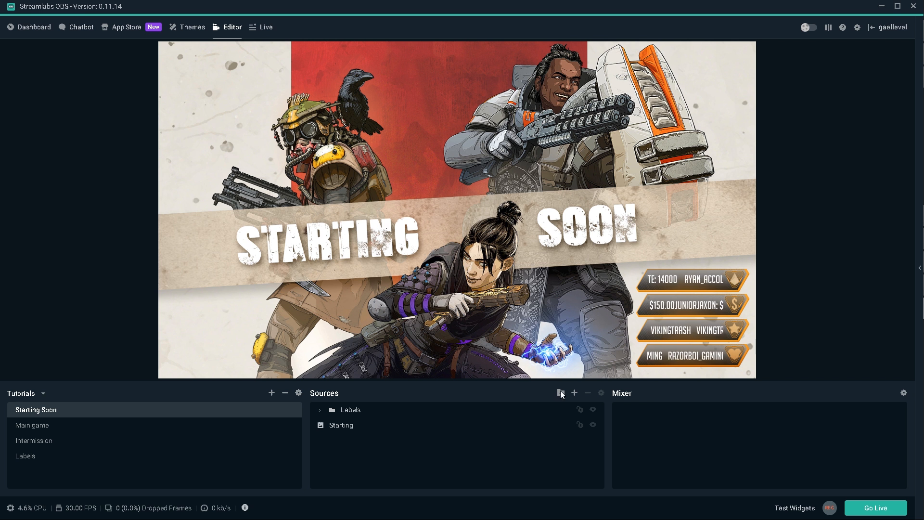
click(25, 456)
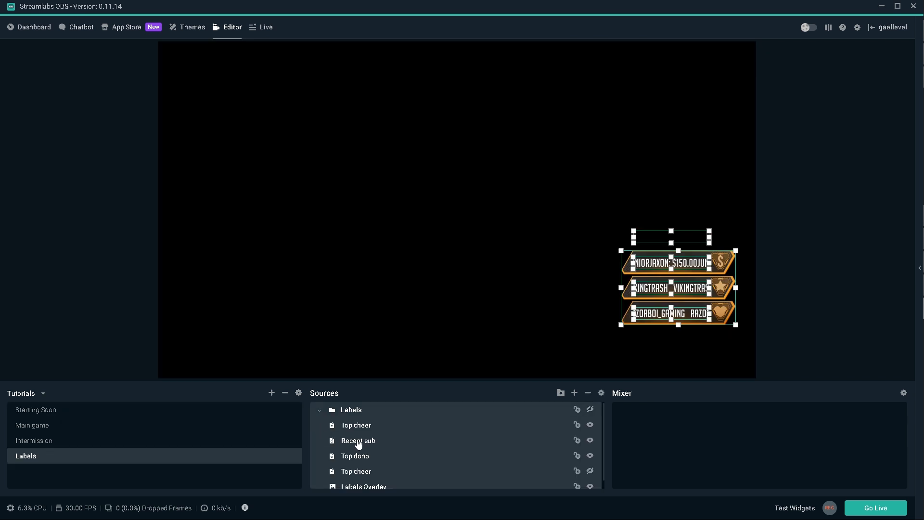
click(358, 440)
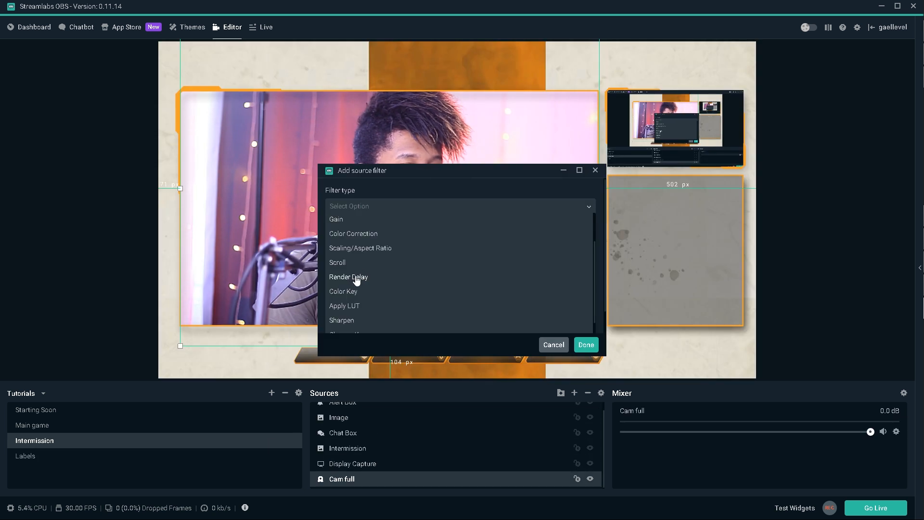
- Add two Render Delay filters to Cam full, each set to 500 milliseconds
click(349, 276)
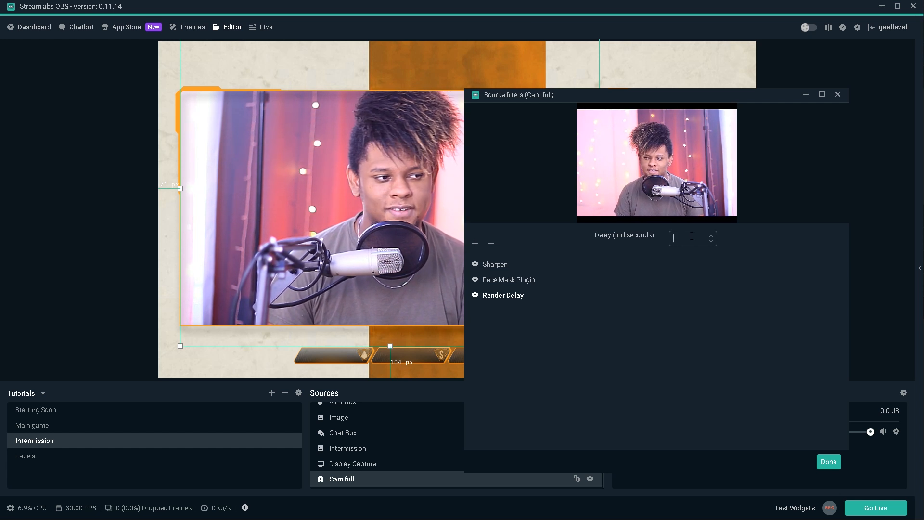
text(500)
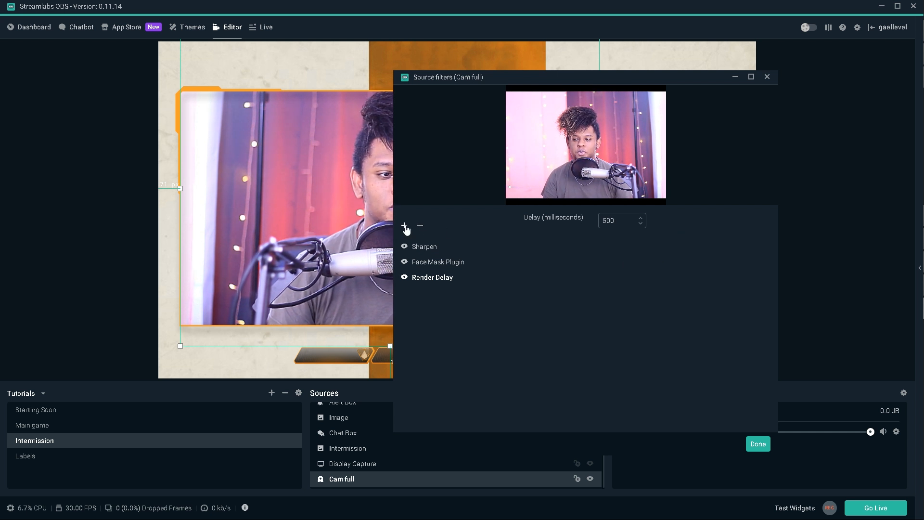
click(404, 225)
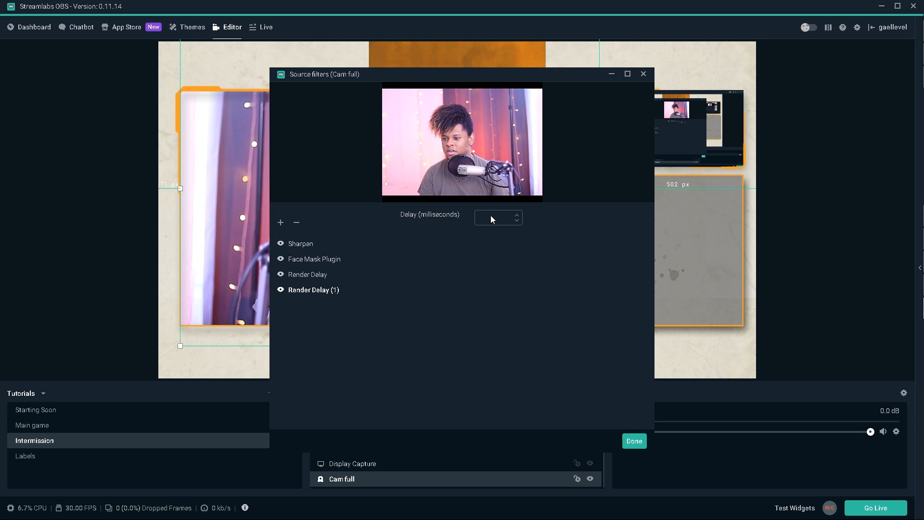
text(500)
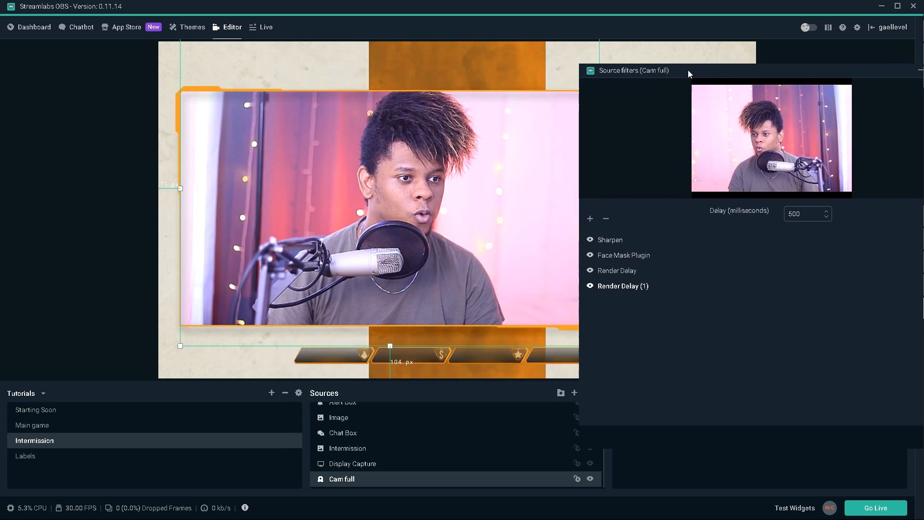
drag(632, 71, 672, 75)
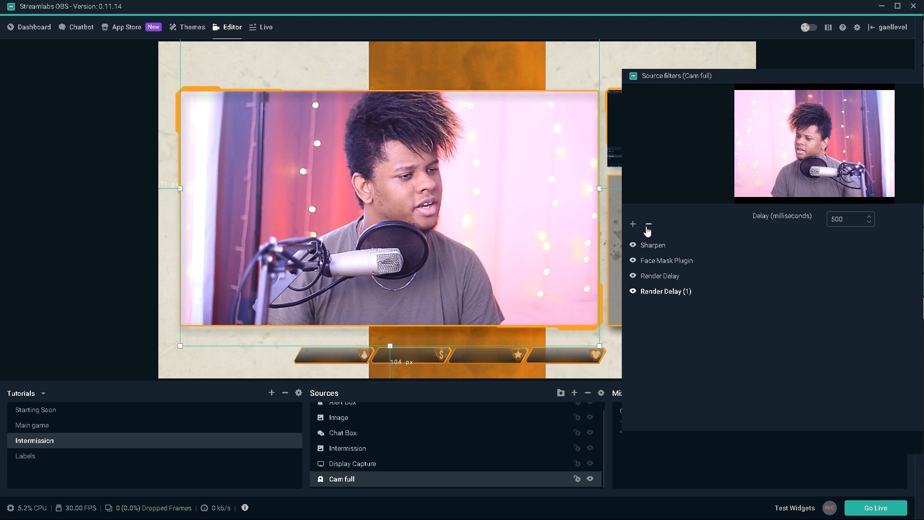
- Remove the extra Render Delay filter and add a Color Key filter to the webcam
click(633, 225)
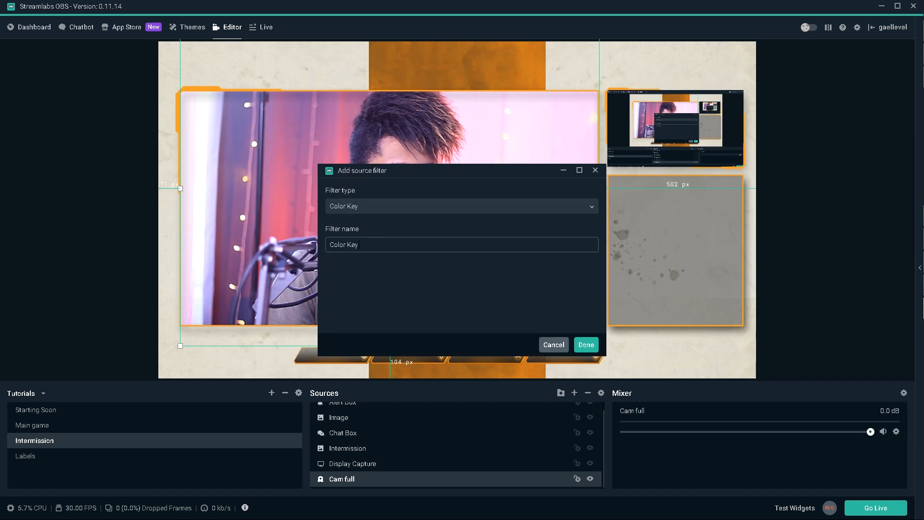
click(584, 345)
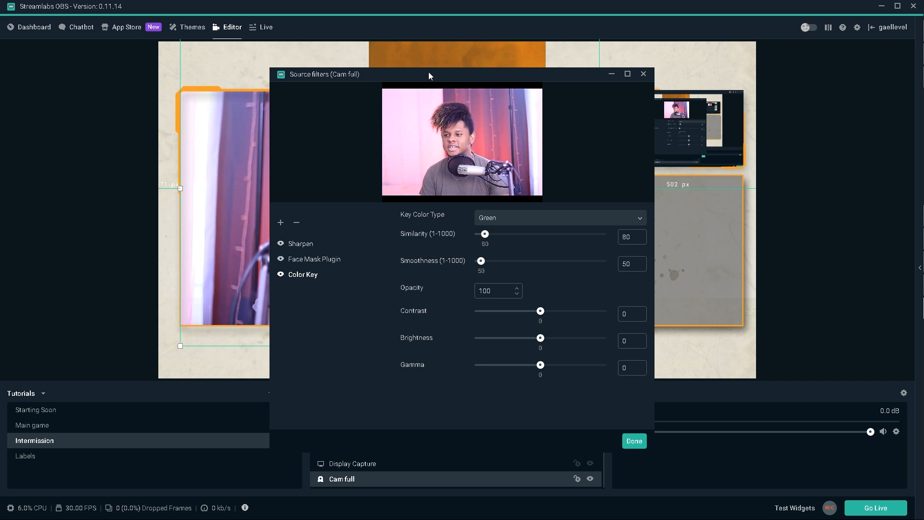
drag(430, 74, 211, 61)
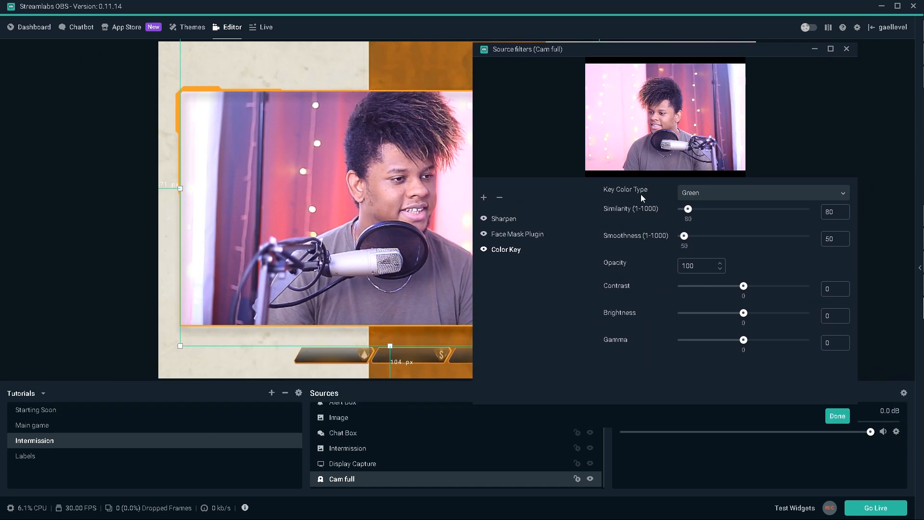
- Key out red, raising similarity to 772 then back to 575 with smoothness 239
click(762, 193)
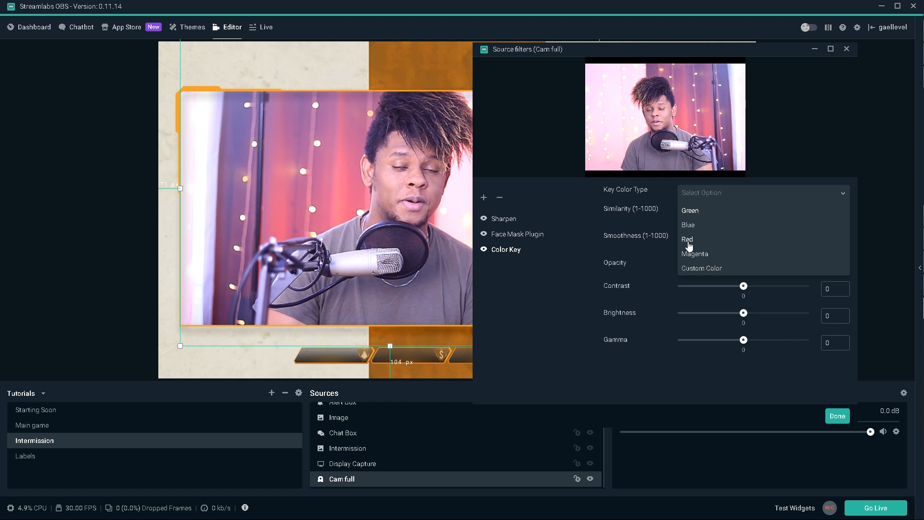
click(687, 238)
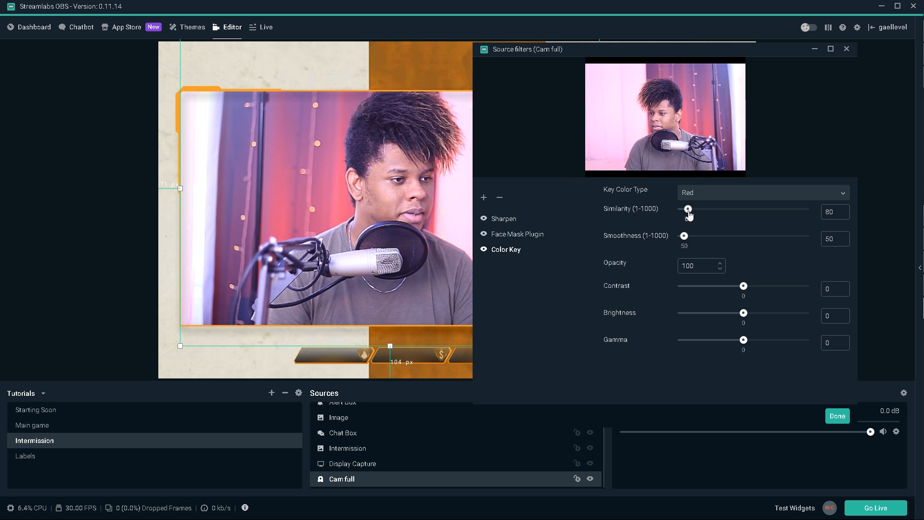
drag(688, 208, 705, 209)
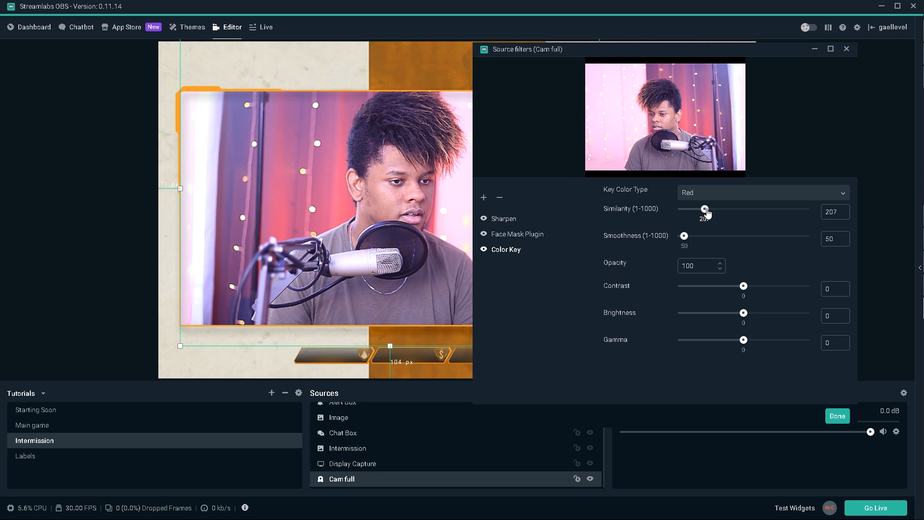
drag(706, 210, 744, 211)
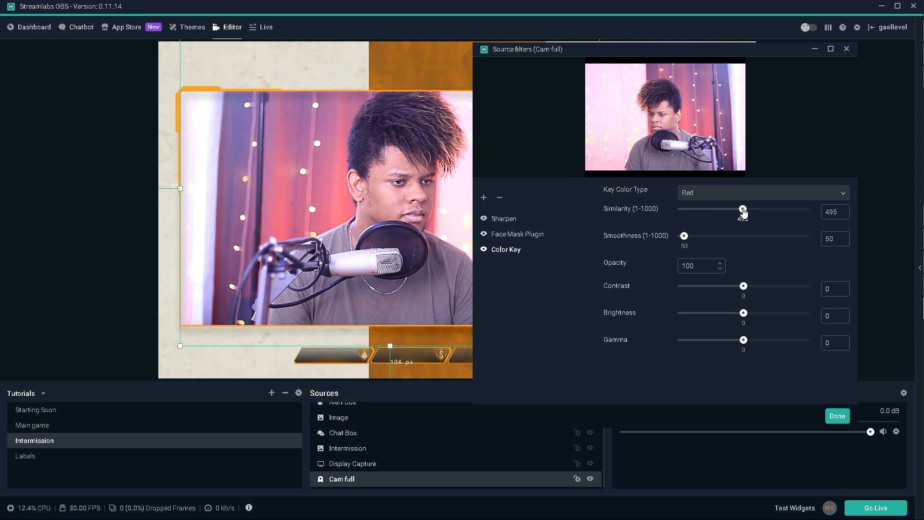
drag(743, 209, 760, 209)
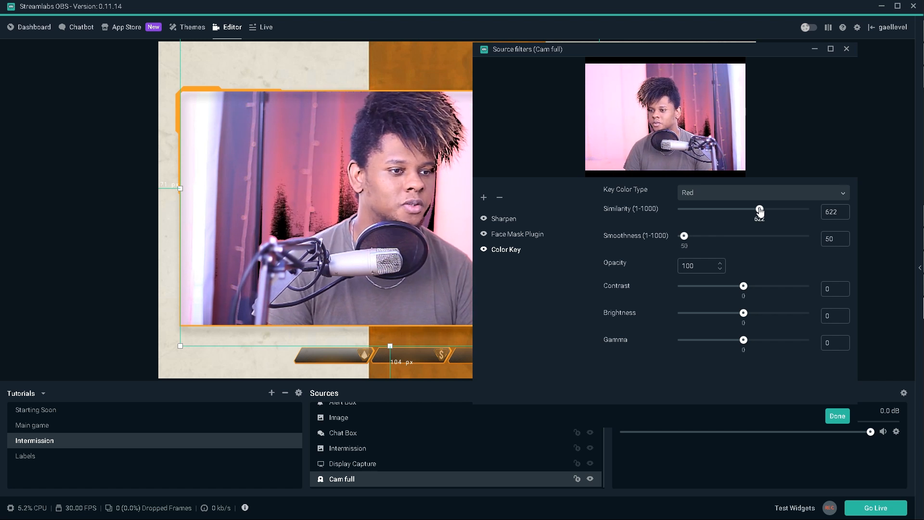
drag(761, 209, 765, 209)
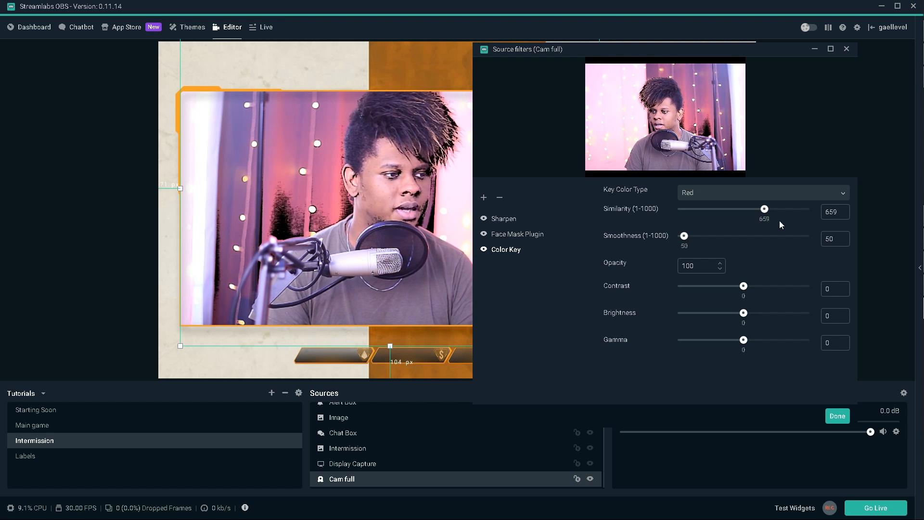
drag(765, 209, 779, 209)
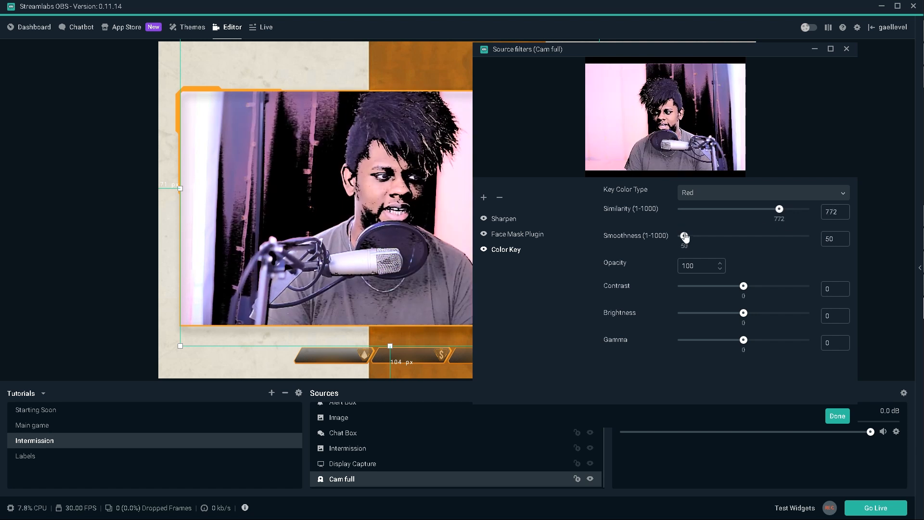
drag(683, 237, 699, 236)
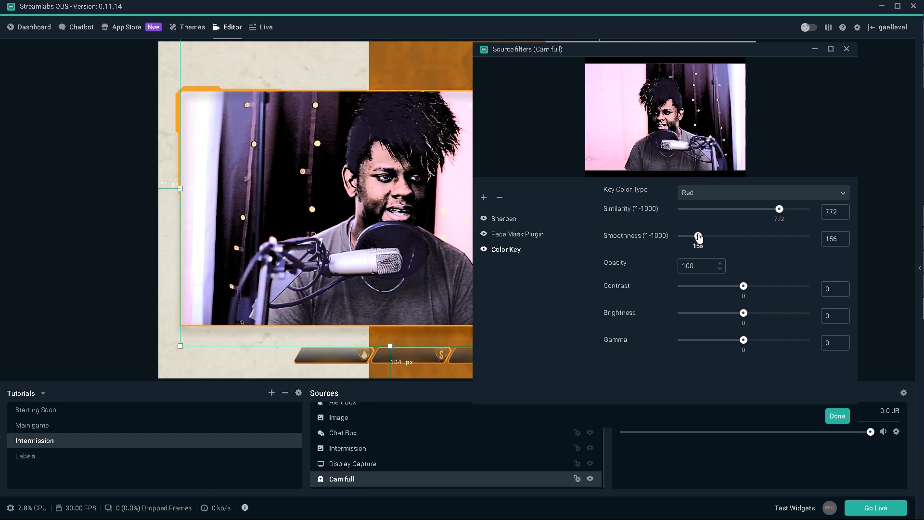
drag(699, 239, 710, 236)
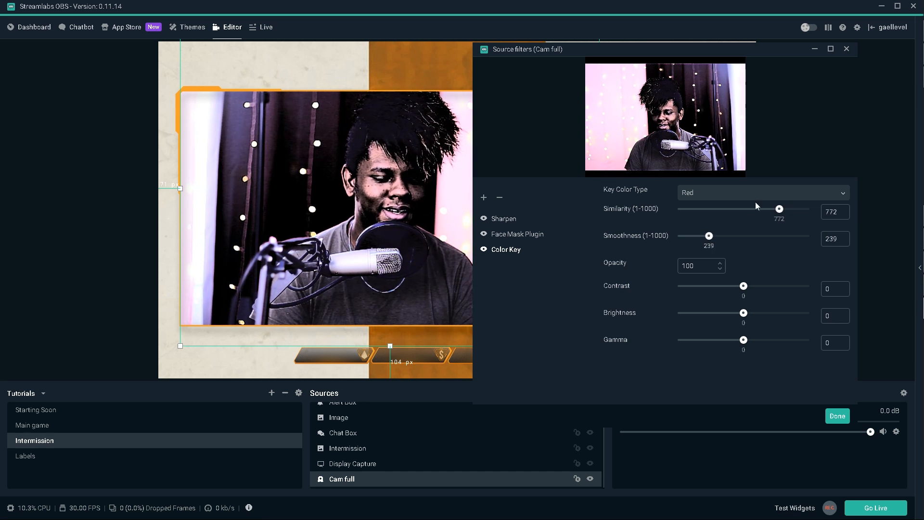
drag(778, 209, 753, 209)
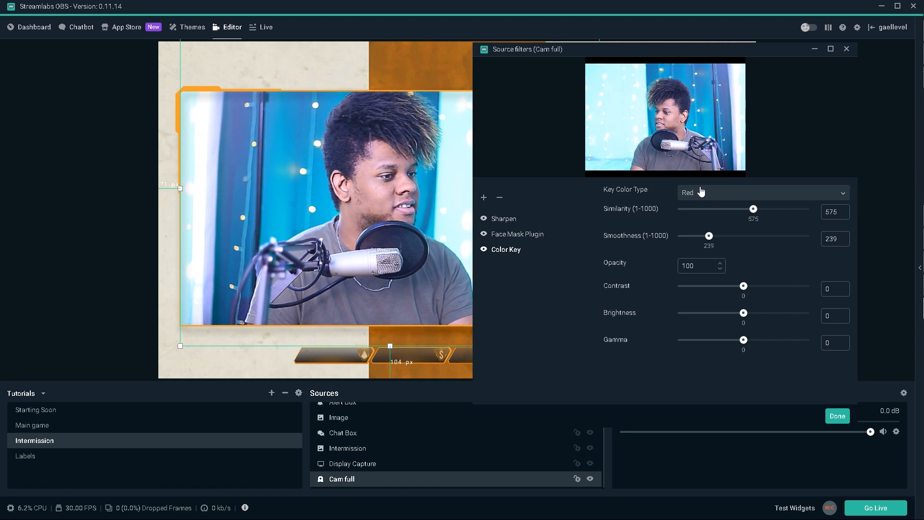
- Switch the key colour to blue with similarity 735 and smoothness 79
click(763, 193)
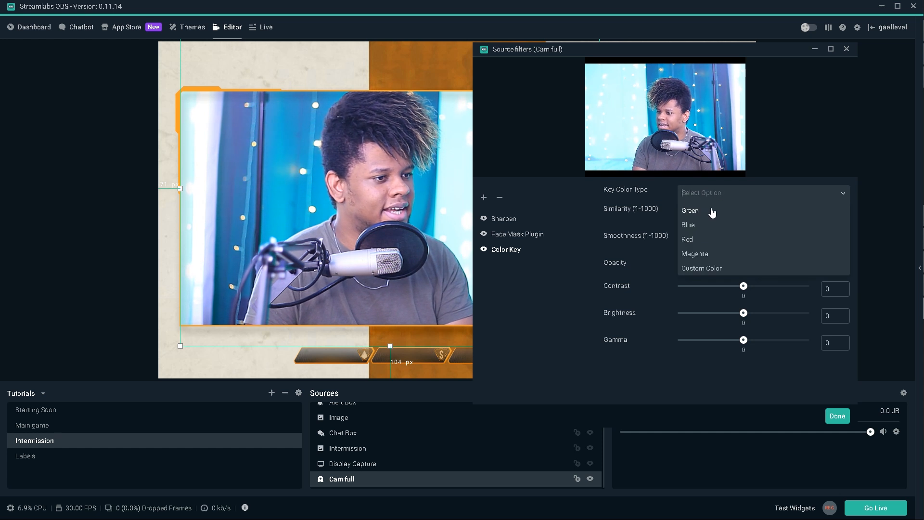
click(687, 225)
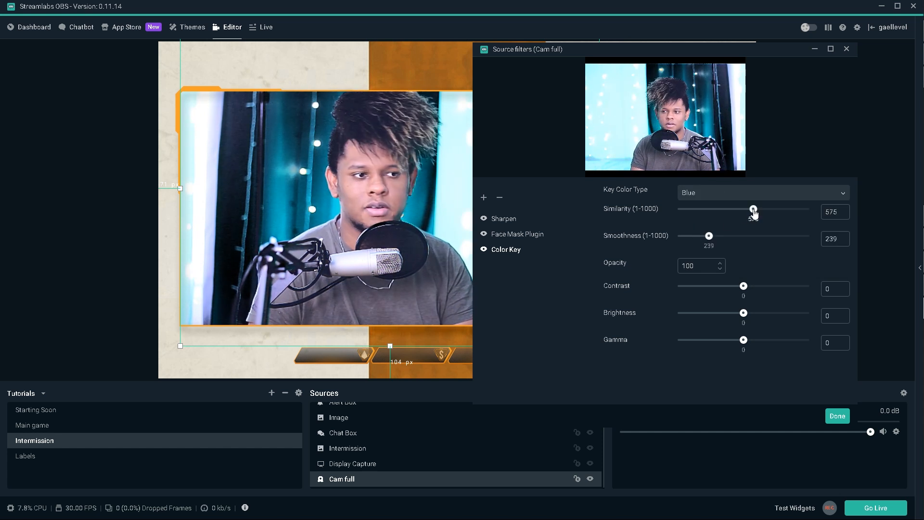
drag(753, 208, 768, 208)
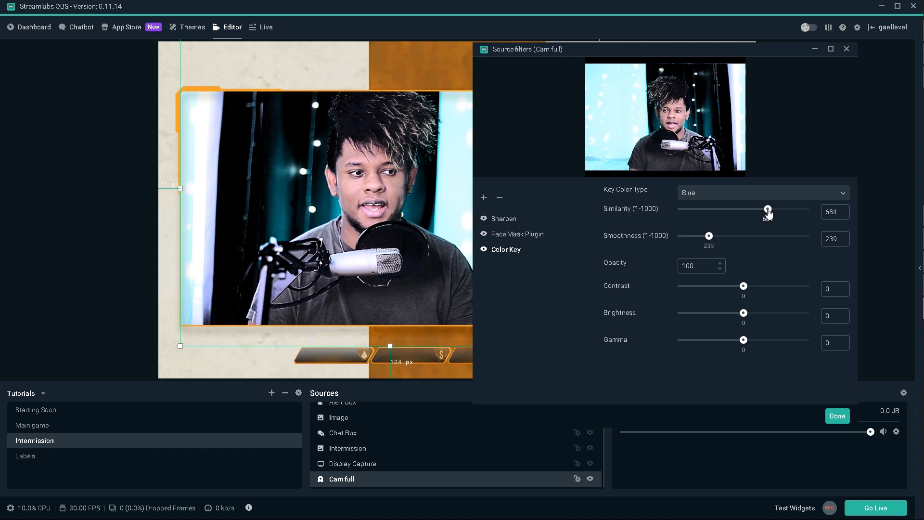
drag(768, 209, 774, 209)
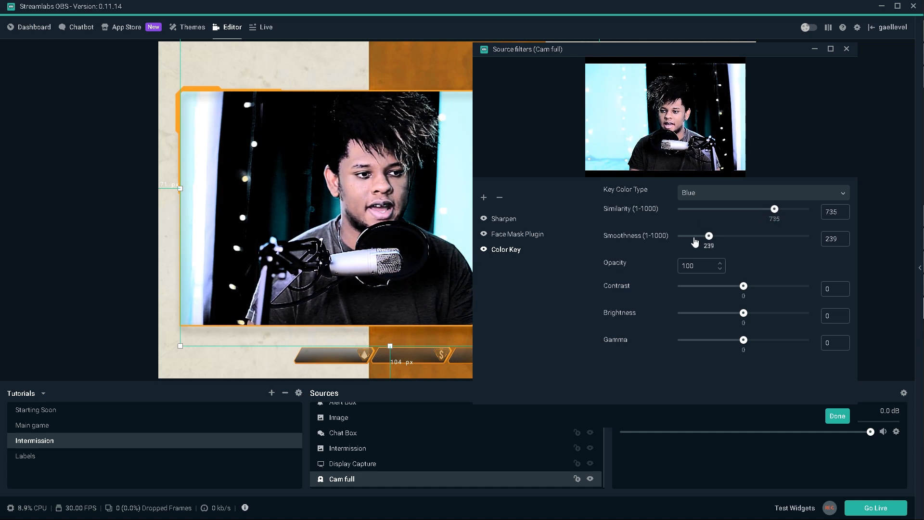
drag(710, 236, 689, 235)
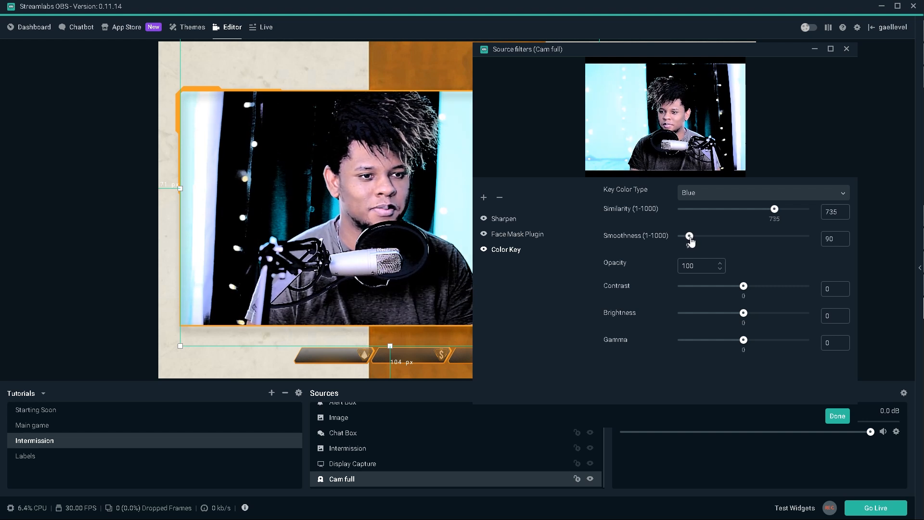
drag(689, 235, 687, 236)
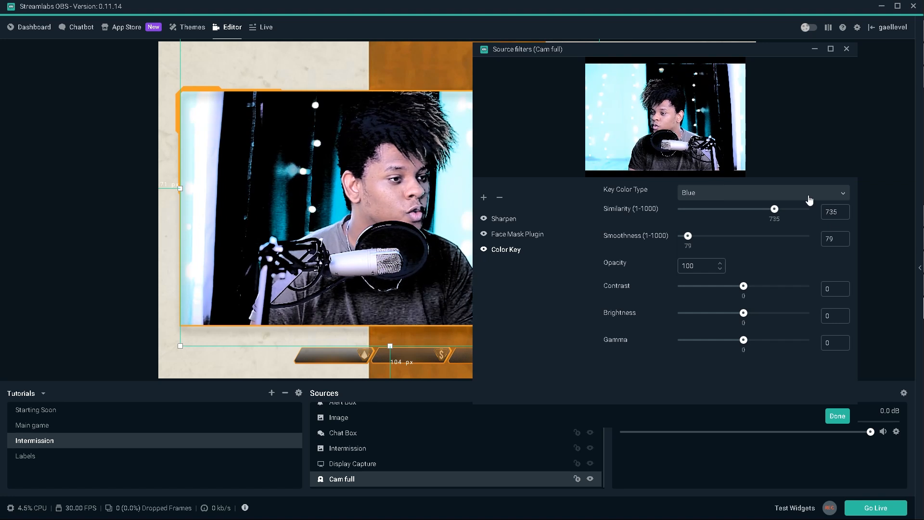
- Set Key Color Type to Custom Color and pick a cyan key colour in the swatch picker
click(763, 193)
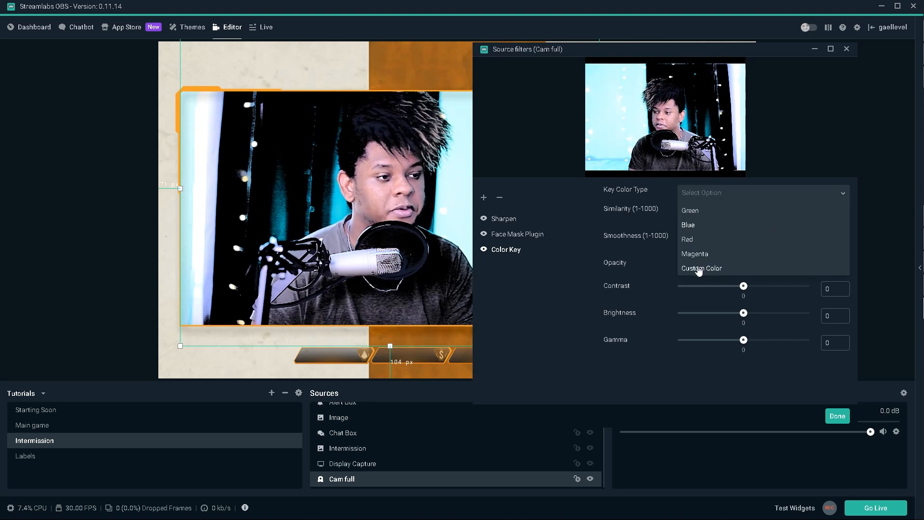
click(702, 269)
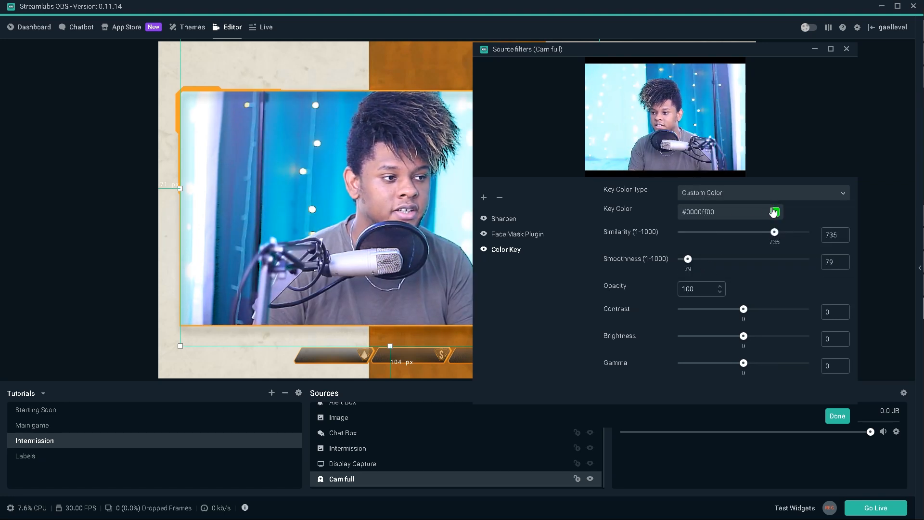
click(775, 212)
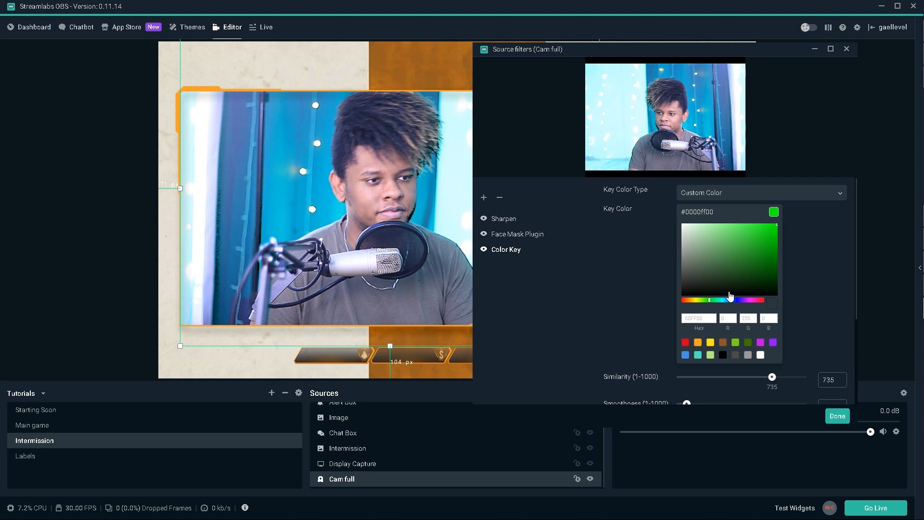
drag(729, 300, 725, 301)
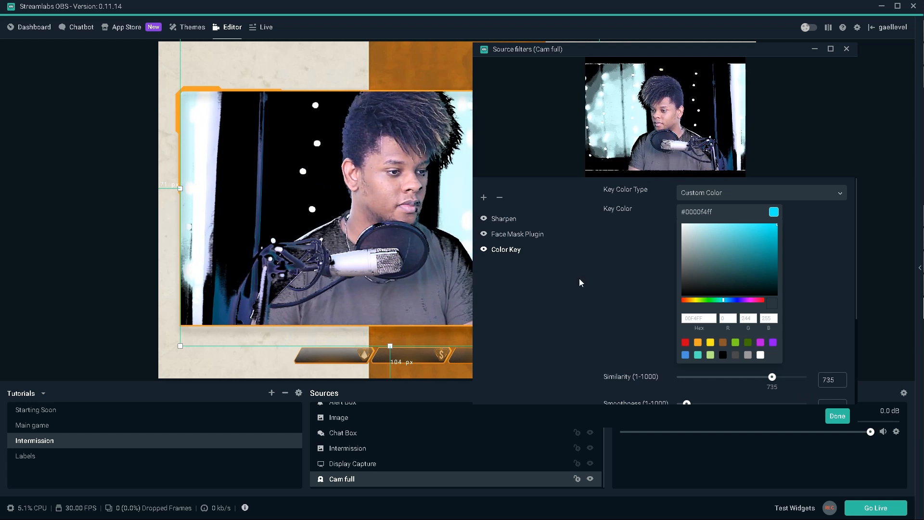
drag(773, 377, 769, 377)
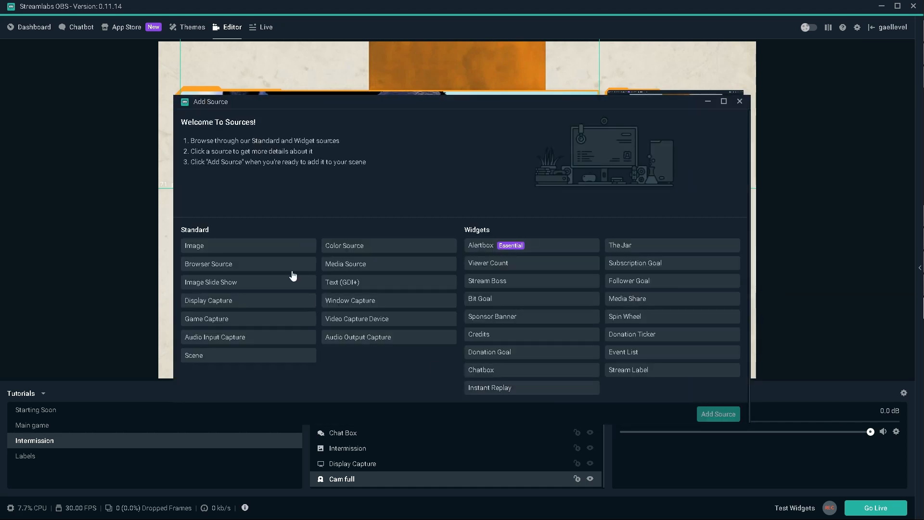
- Start adding a new filter so the list of available filter types appears
click(717, 413)
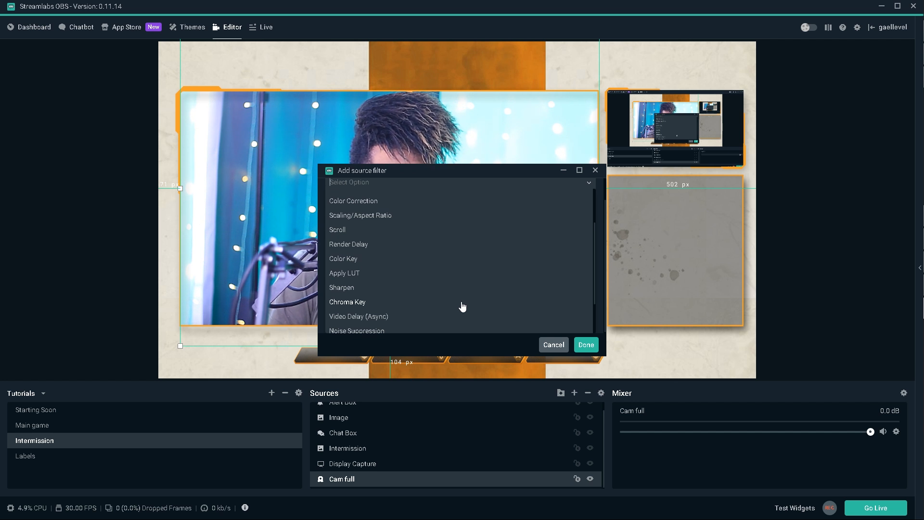
mouse_move(401, 294)
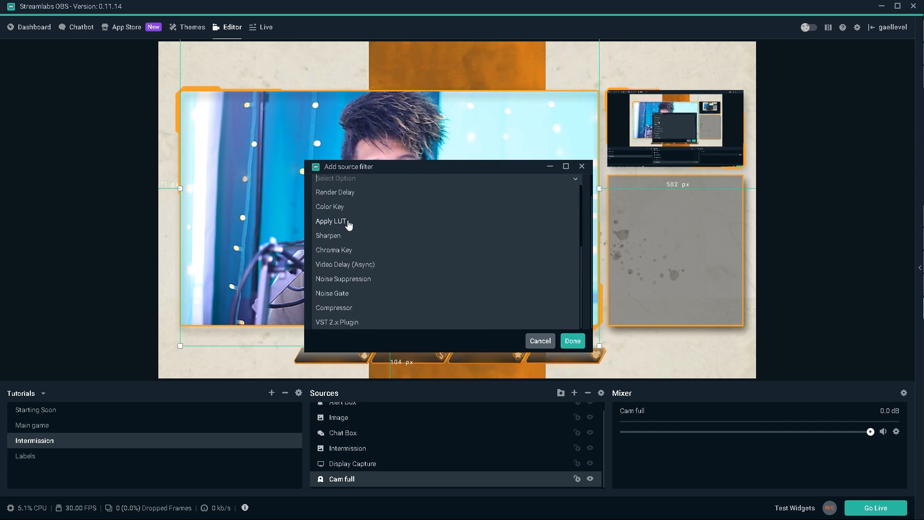
- Add the Apply LUT filter to the webcam and view its settings beside the preview
click(332, 222)
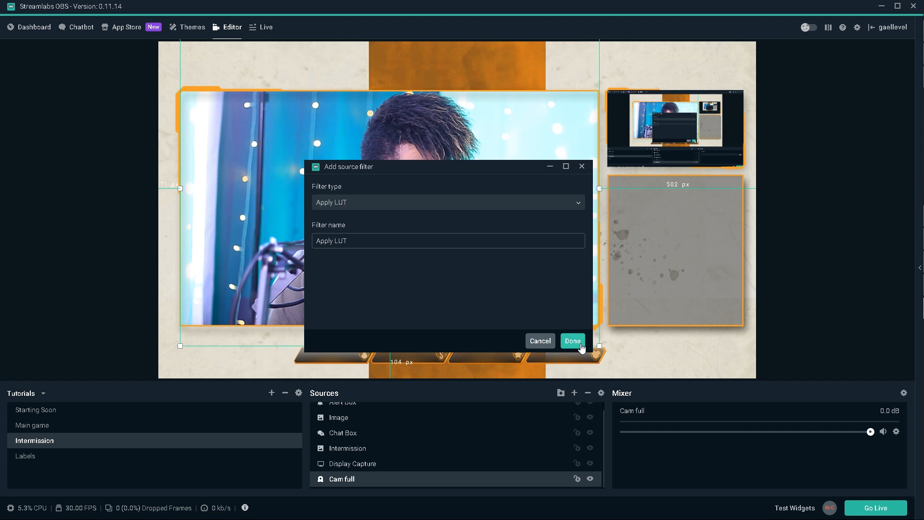
click(572, 341)
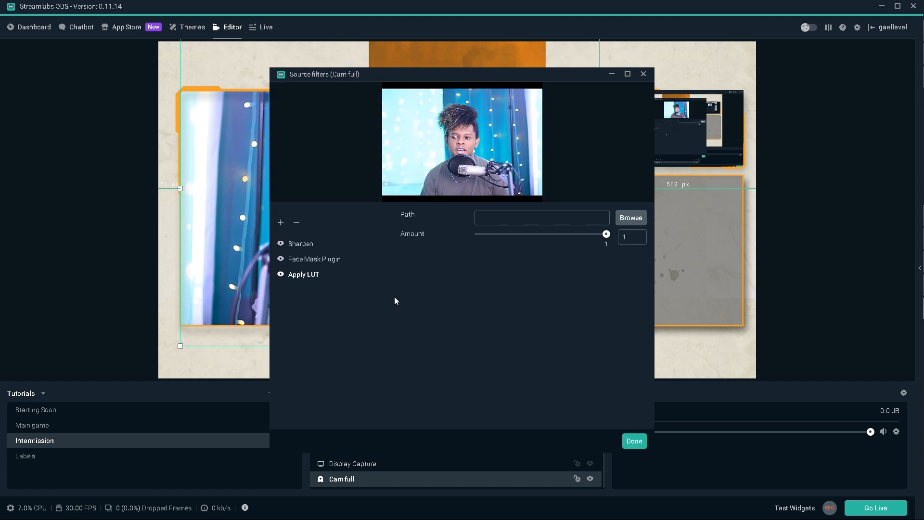
mouse_move(405, 301)
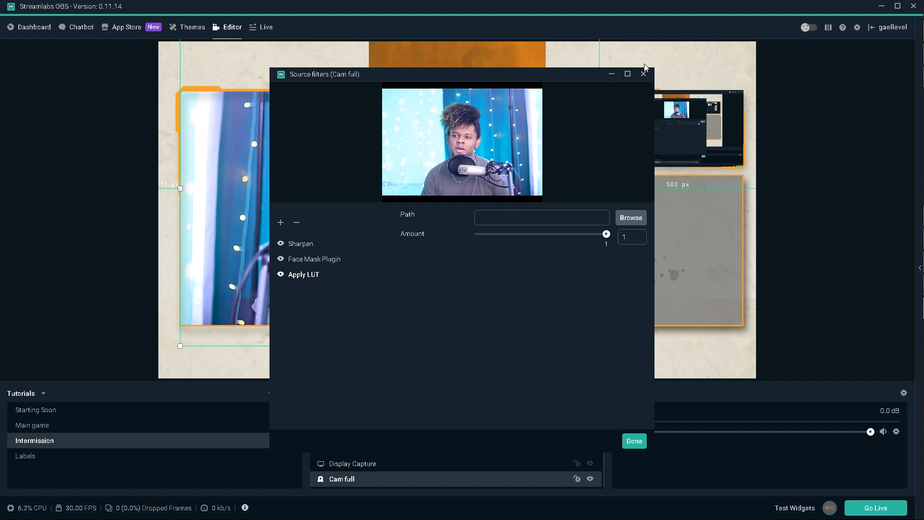
drag(323, 74, 589, 57)
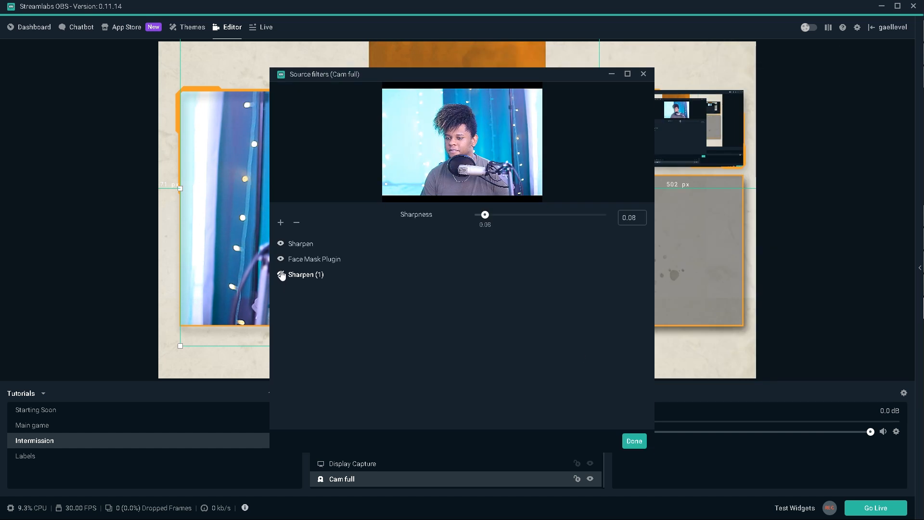
- Push the Sharpen filter's sharpness through 0.26 up to the maximum of 1, then back down
drag(484, 213, 494, 214)
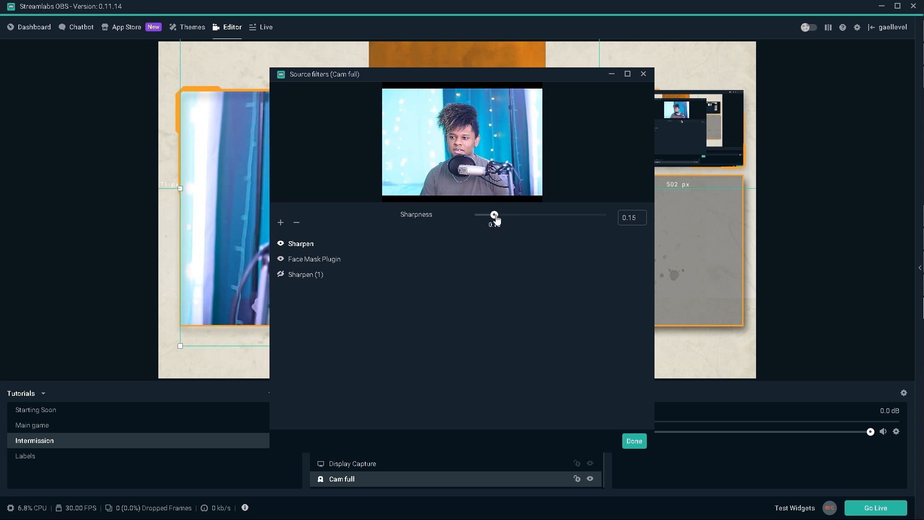
drag(320, 74, 584, 59)
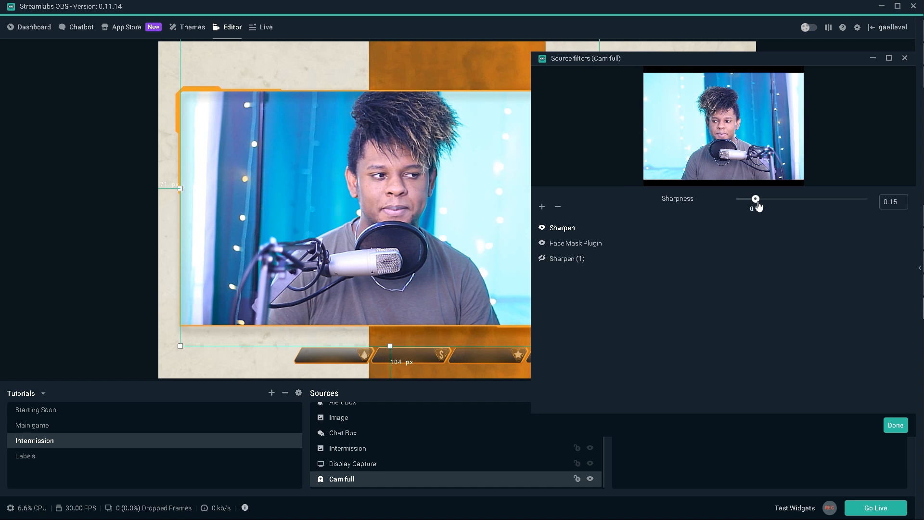
drag(756, 198, 770, 198)
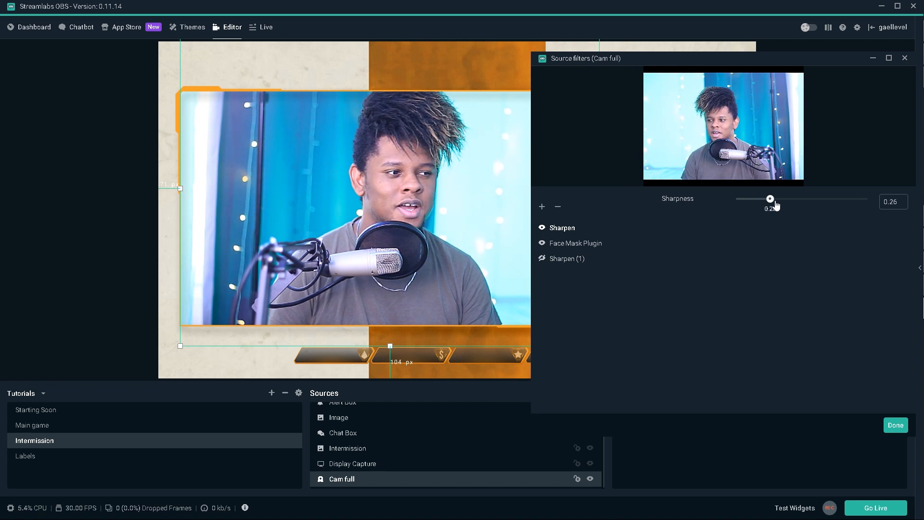
drag(770, 198, 867, 198)
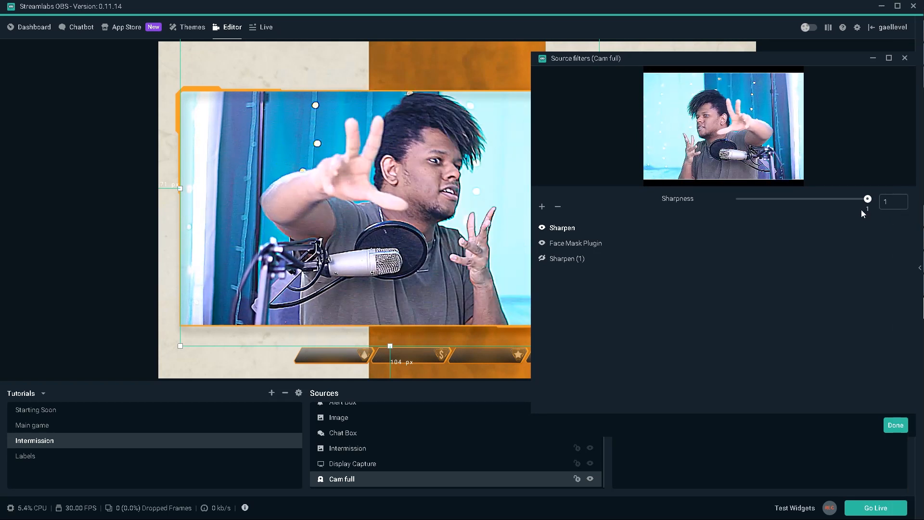
drag(867, 198, 760, 199)
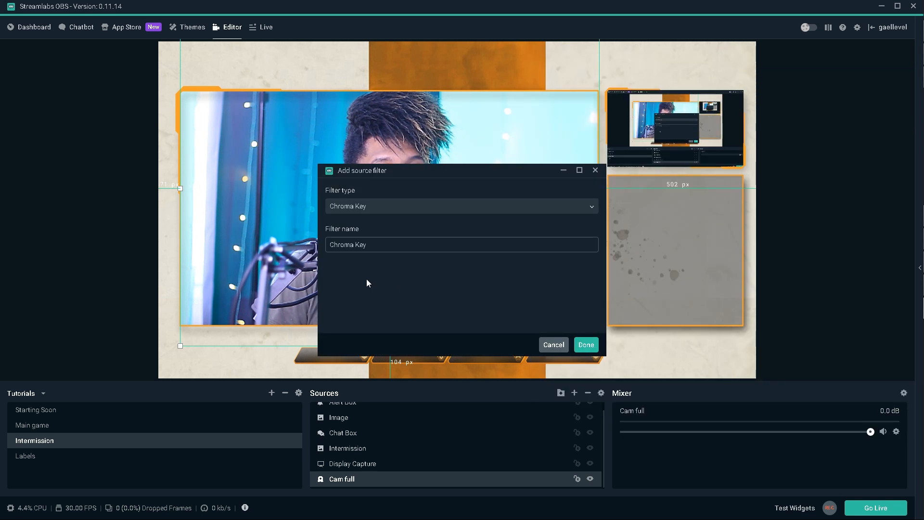
- Add a Chroma Key filter keyed on Green with opacity lowered to 50
click(584, 344)
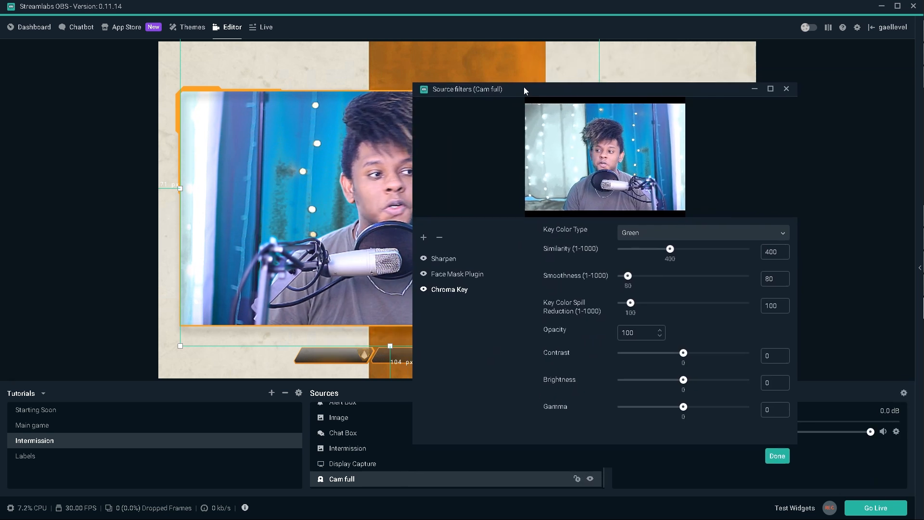
drag(525, 89, 589, 55)
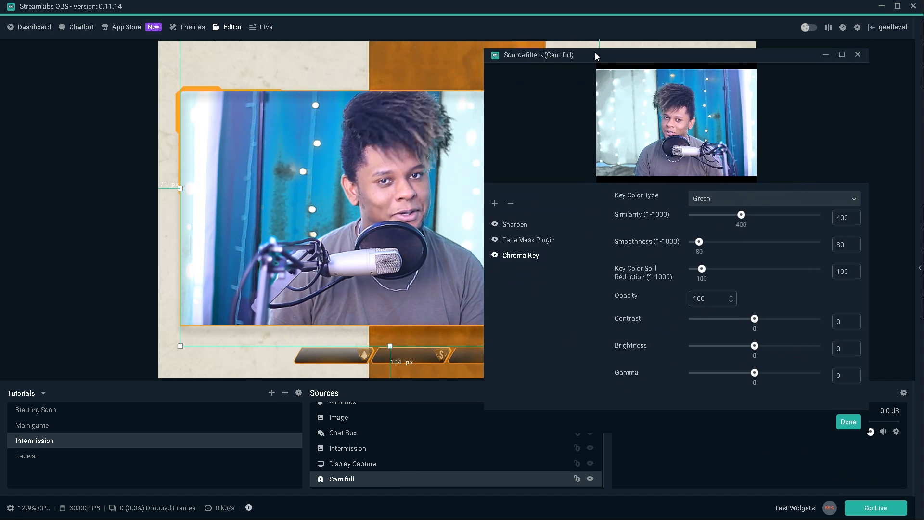
click(772, 198)
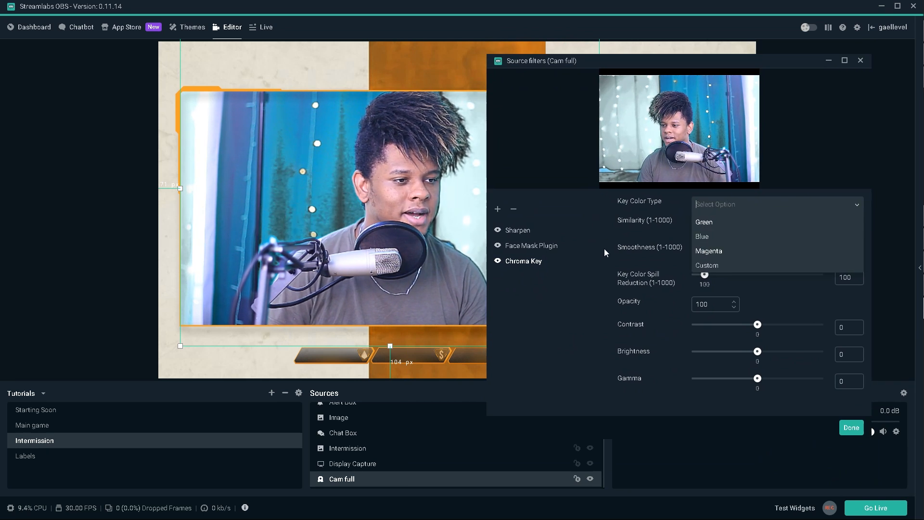
click(703, 223)
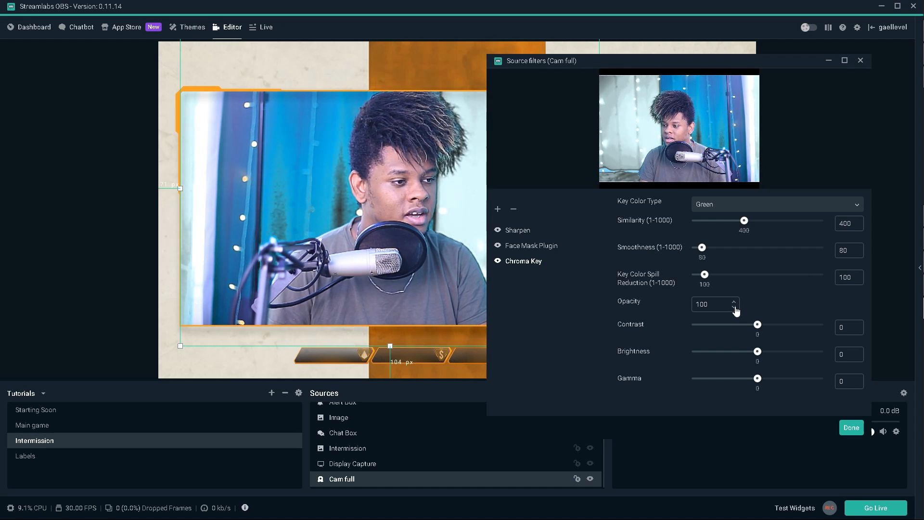
click(733, 308)
text(50)
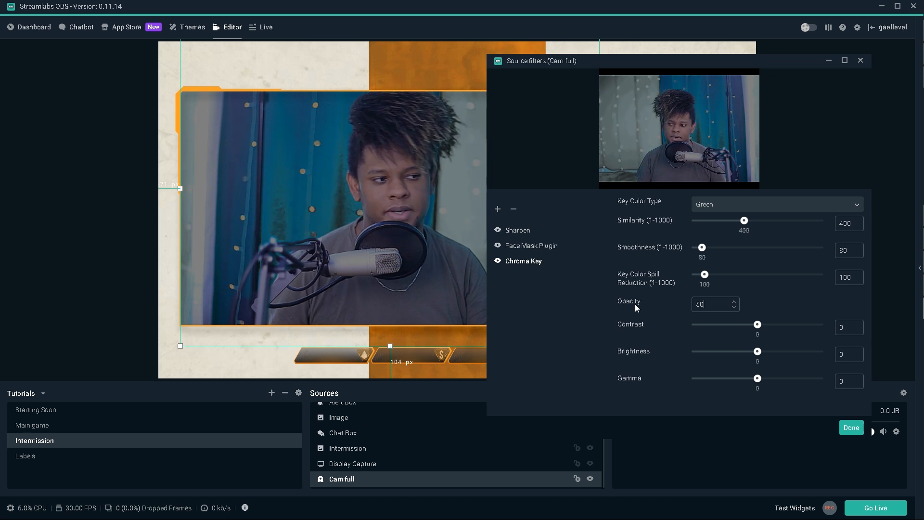
click(775, 204)
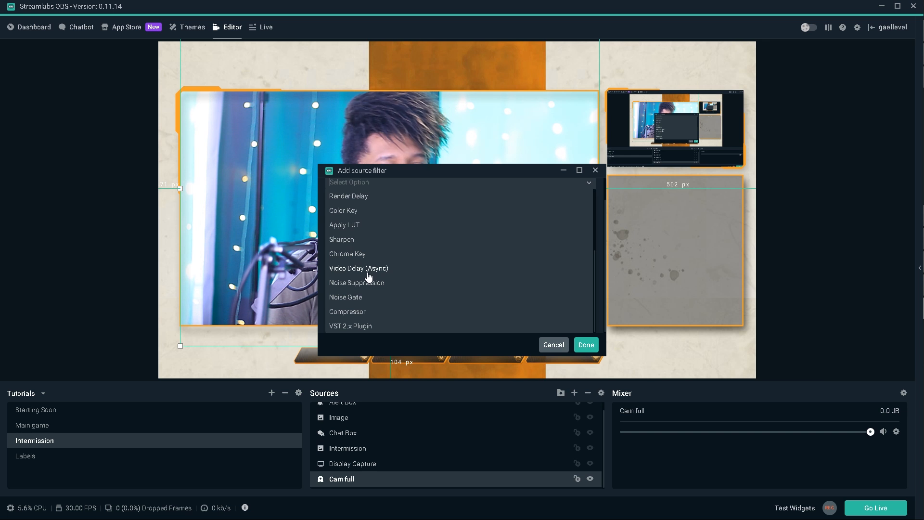
- Add a Video Delay (Async) filter with a delay of 1000 milliseconds
click(358, 268)
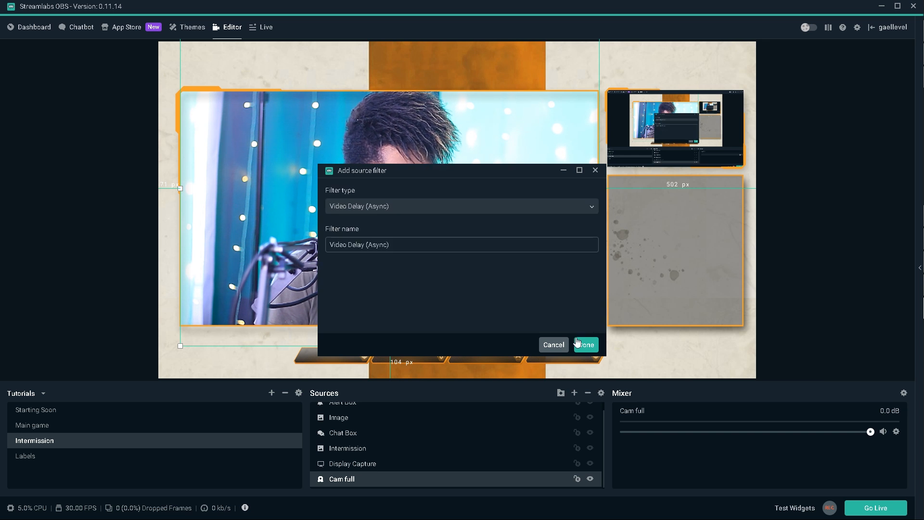
click(584, 344)
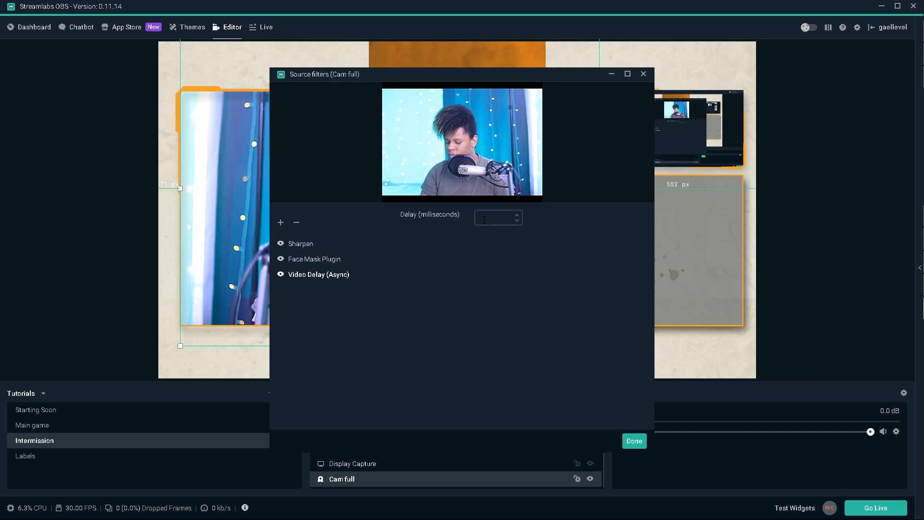
text(10)
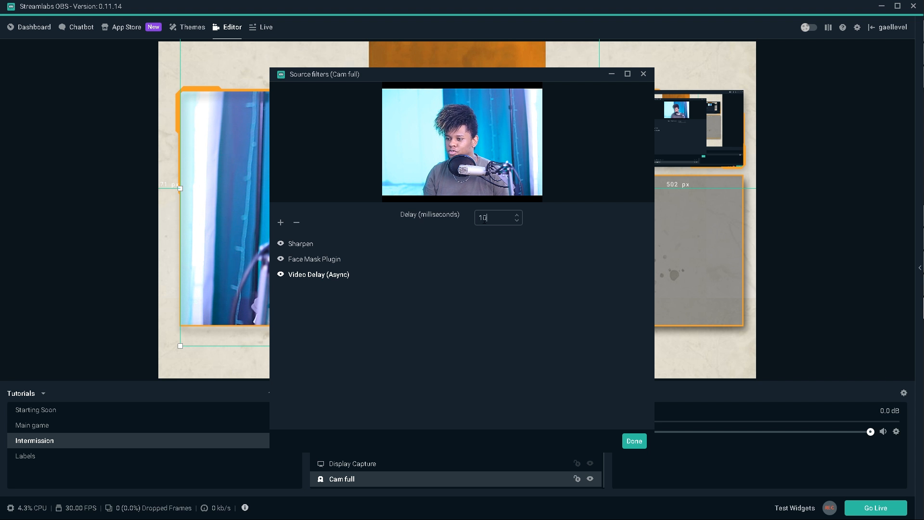
text(1000)
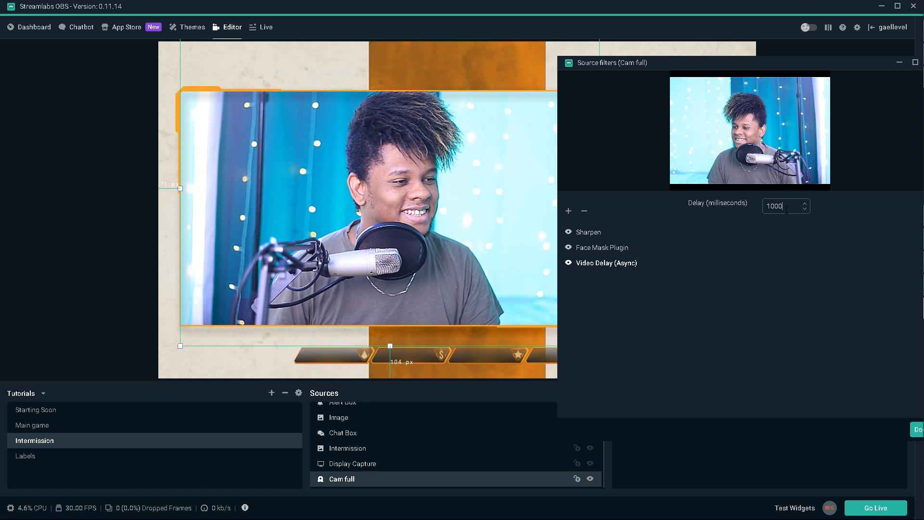
click(568, 211)
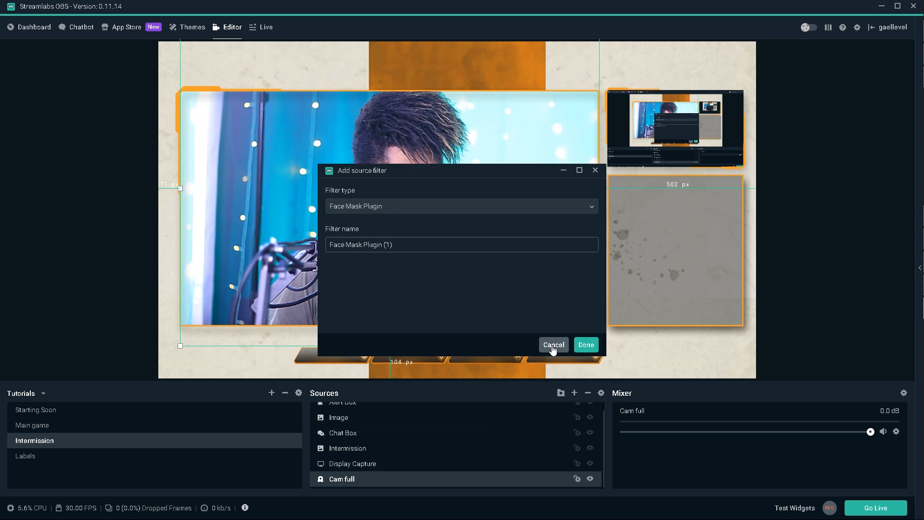
- Cancel the second Face Mask filter and close the Source filters window
click(553, 344)
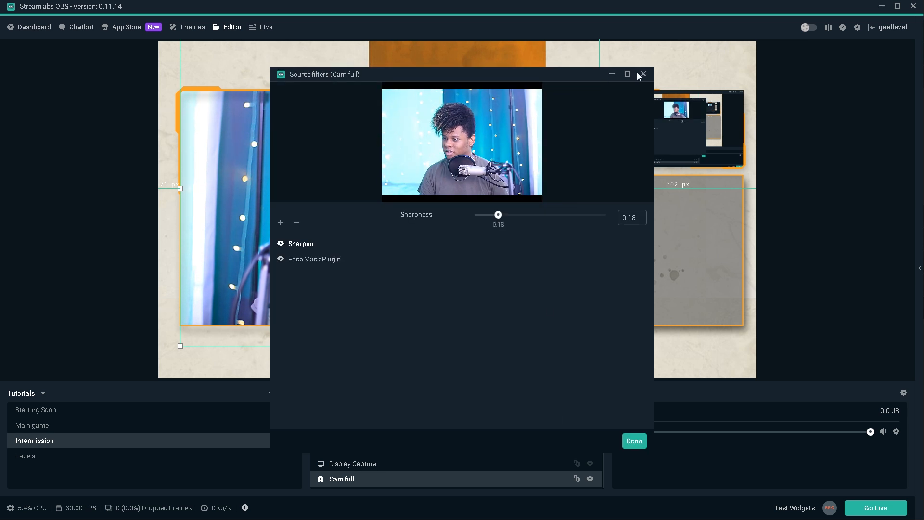
click(643, 74)
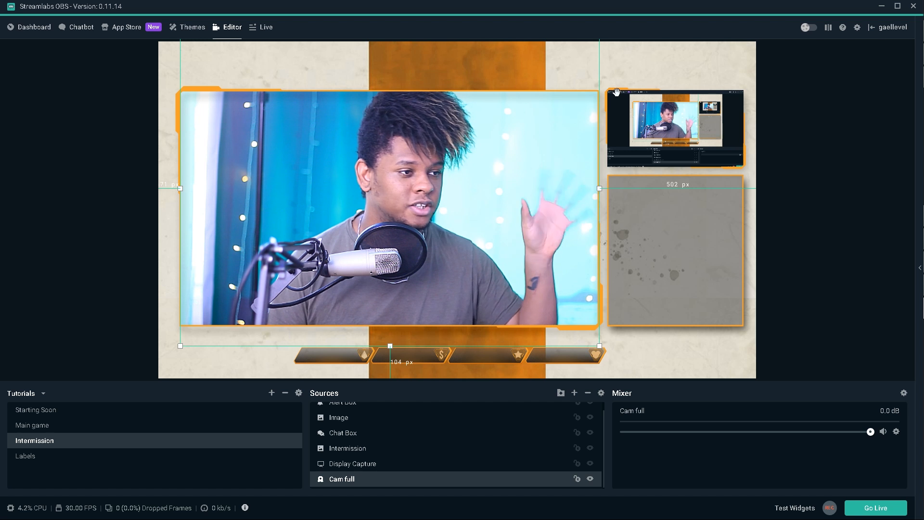
click(36, 411)
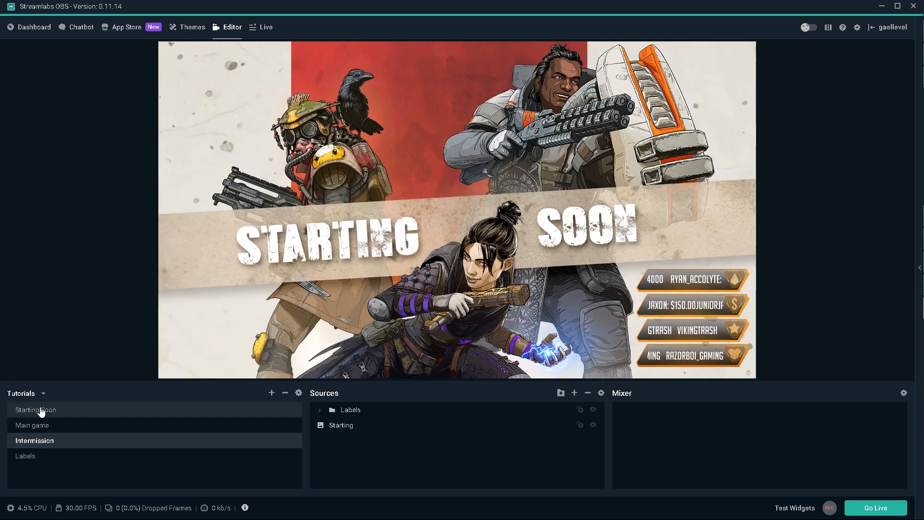
click(35, 440)
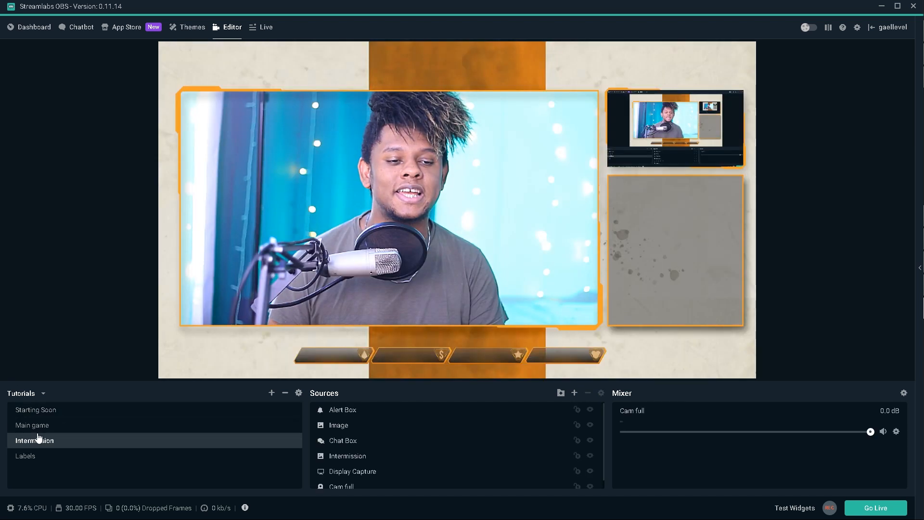
click(32, 425)
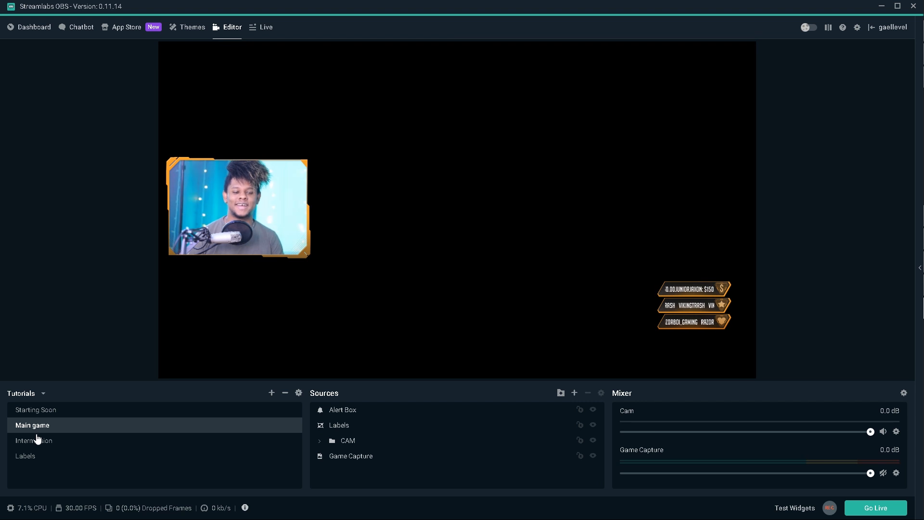
click(34, 440)
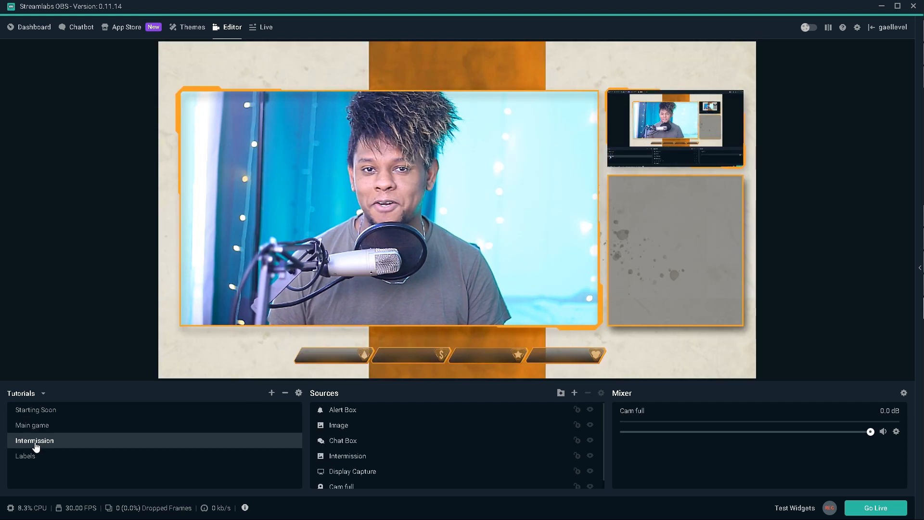